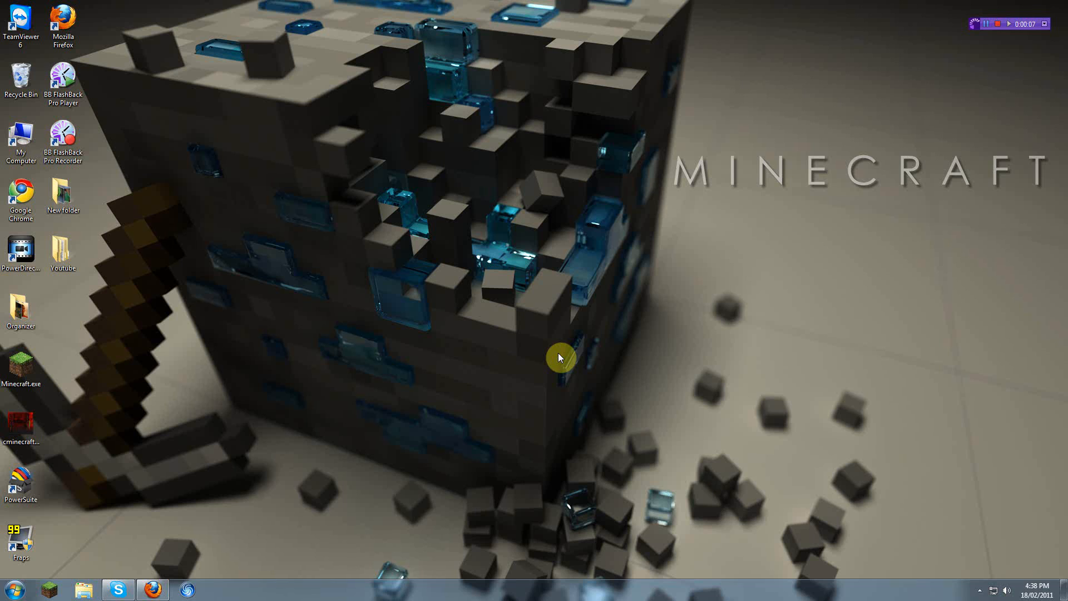
mouse_move(553, 355)
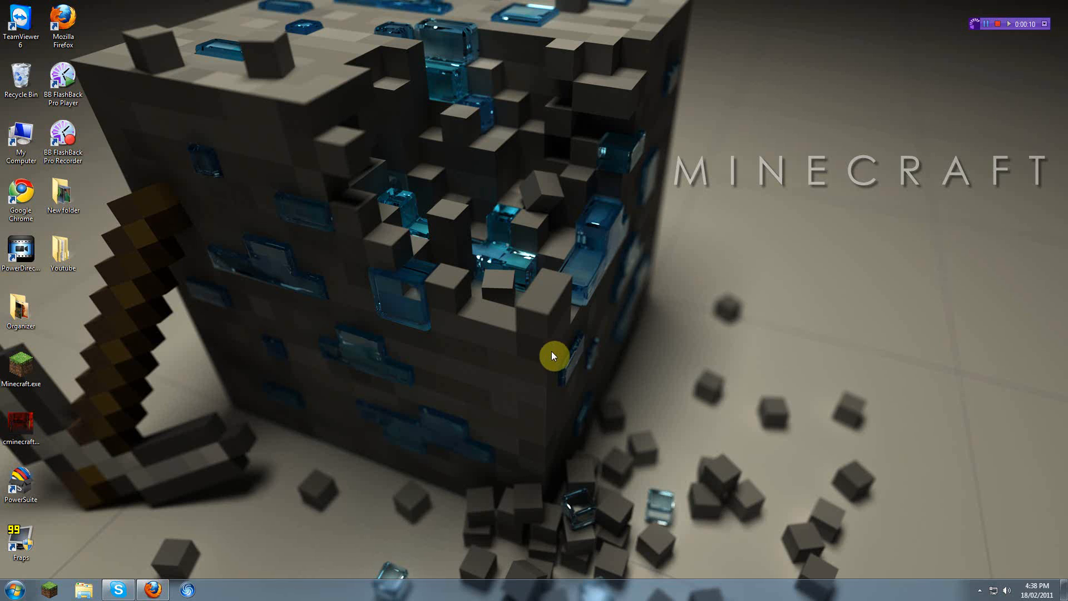
mouse_move(291, 401)
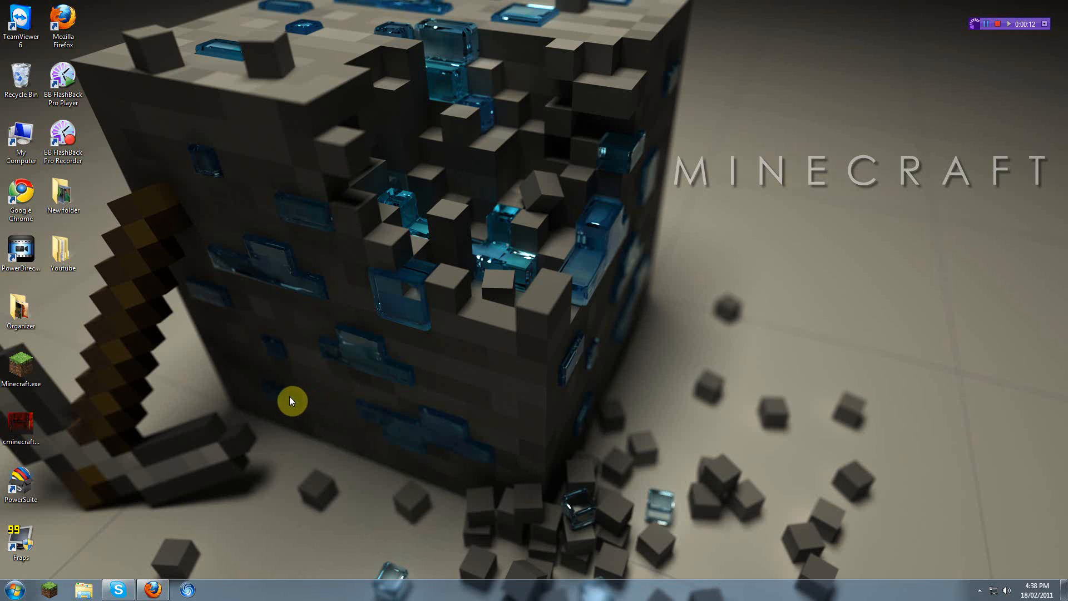
Sign in to minecraft.net as 'batsy', declining to save the password
left_click(153, 590)
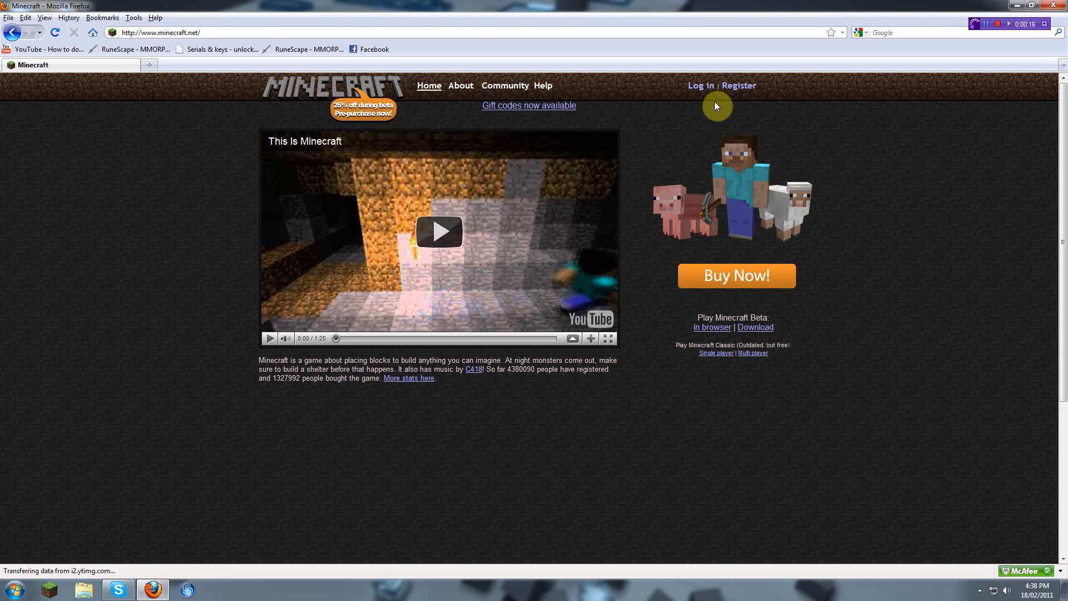
left_click(700, 86)
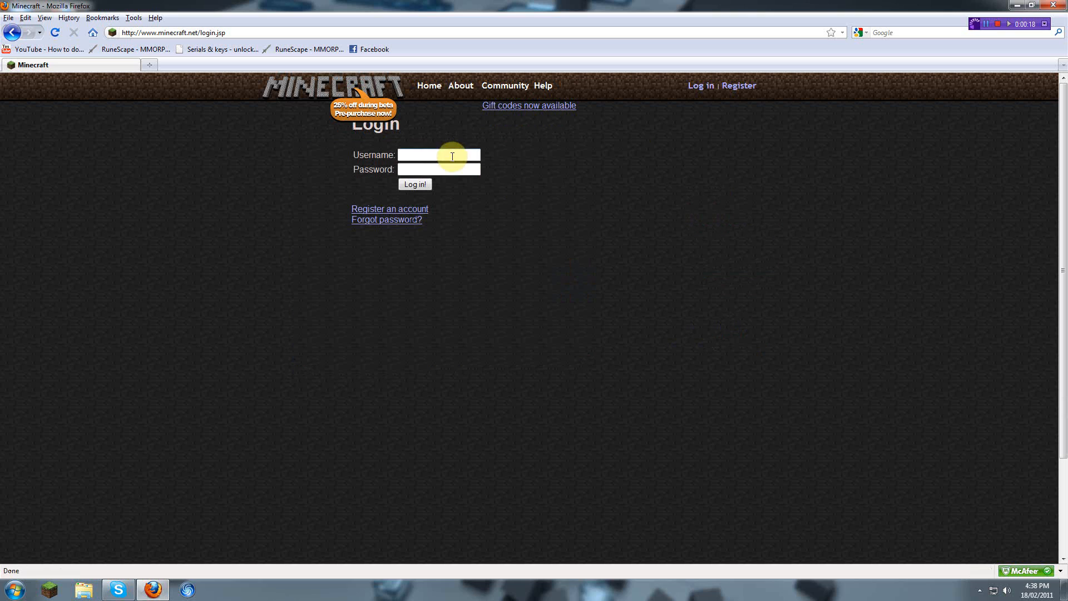
type("batsy")
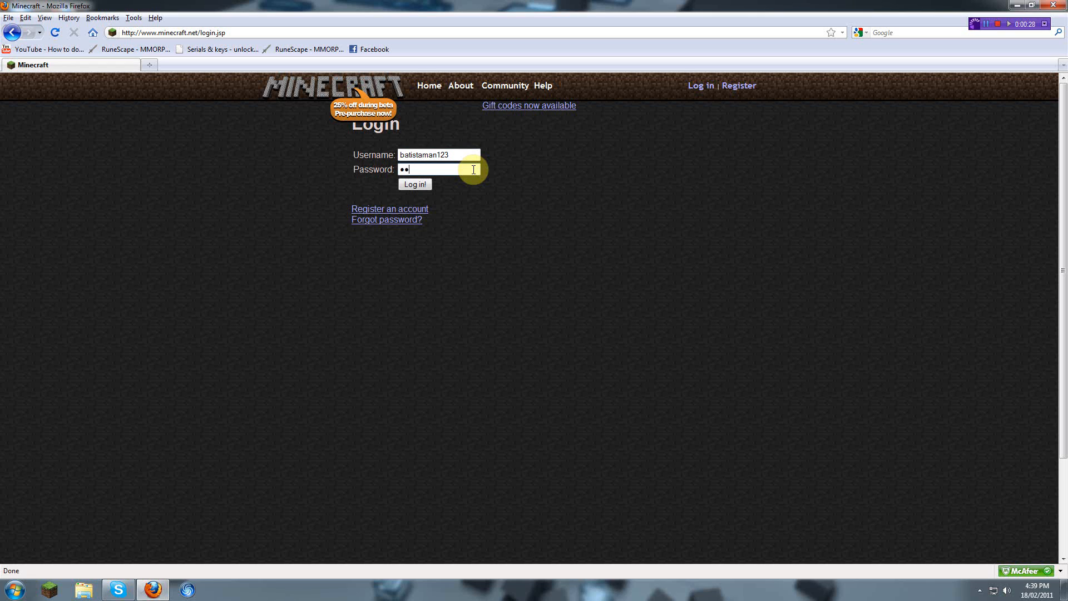
left_click(414, 184)
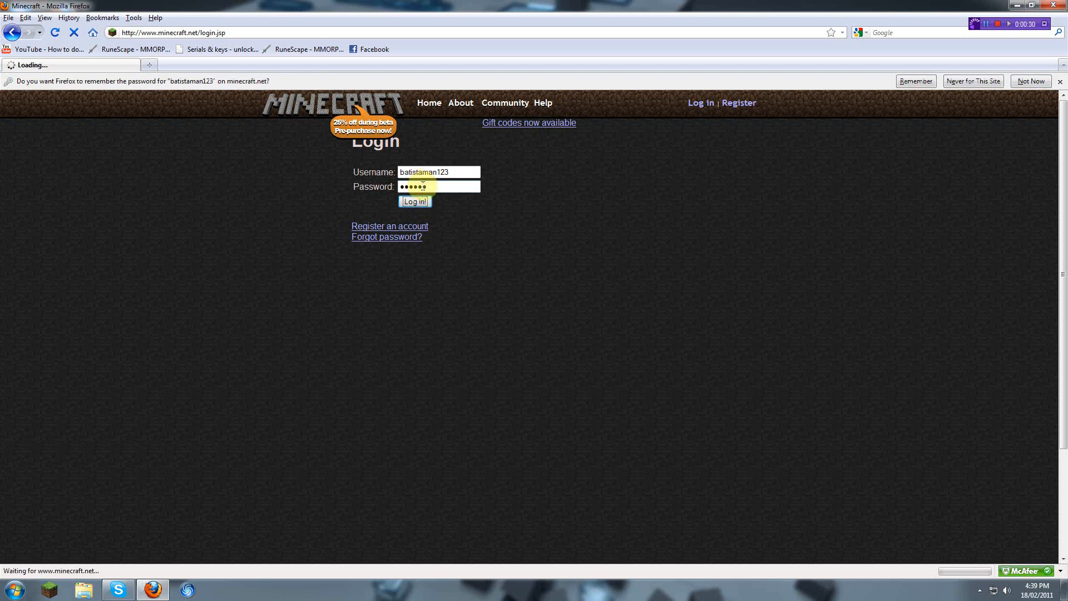
left_click(414, 201)
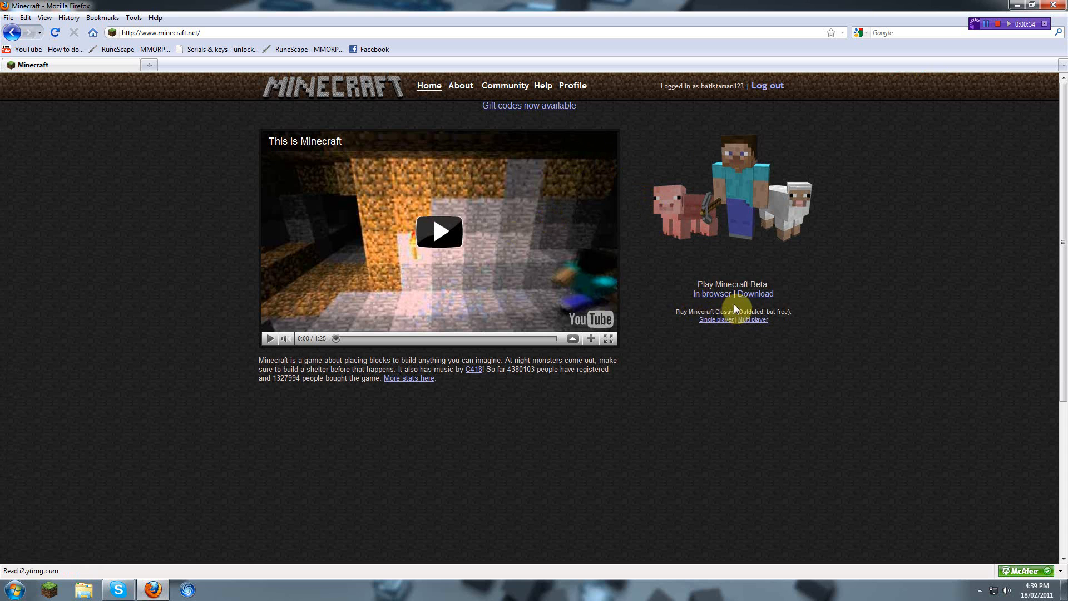
mouse_move(470, 99)
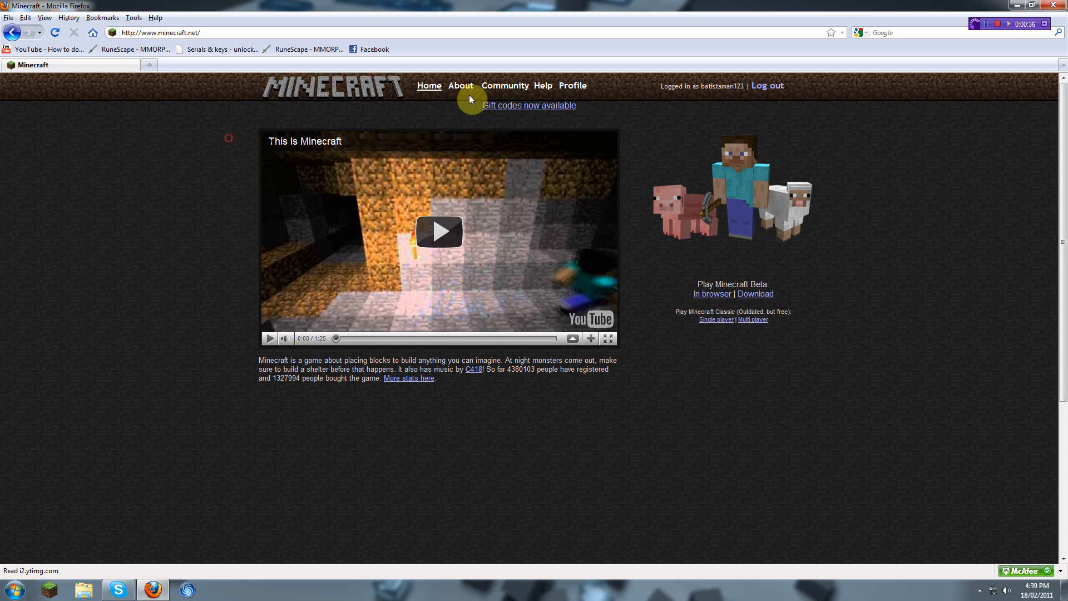
Download Minecraft_Server.exe from the Minecraft.net download page and save it
left_click(755, 294)
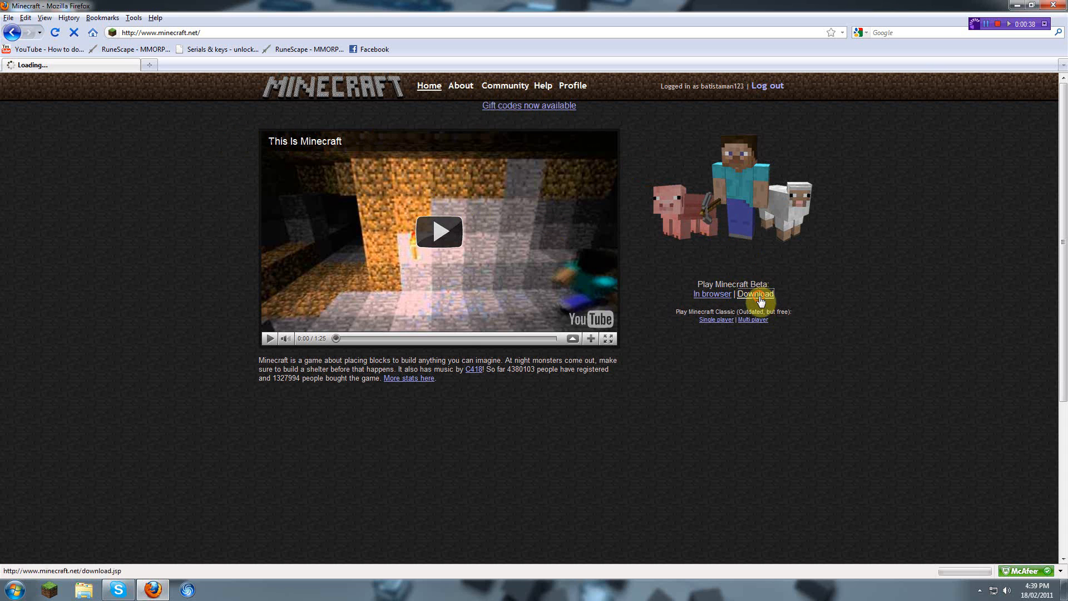
left_click(755, 294)
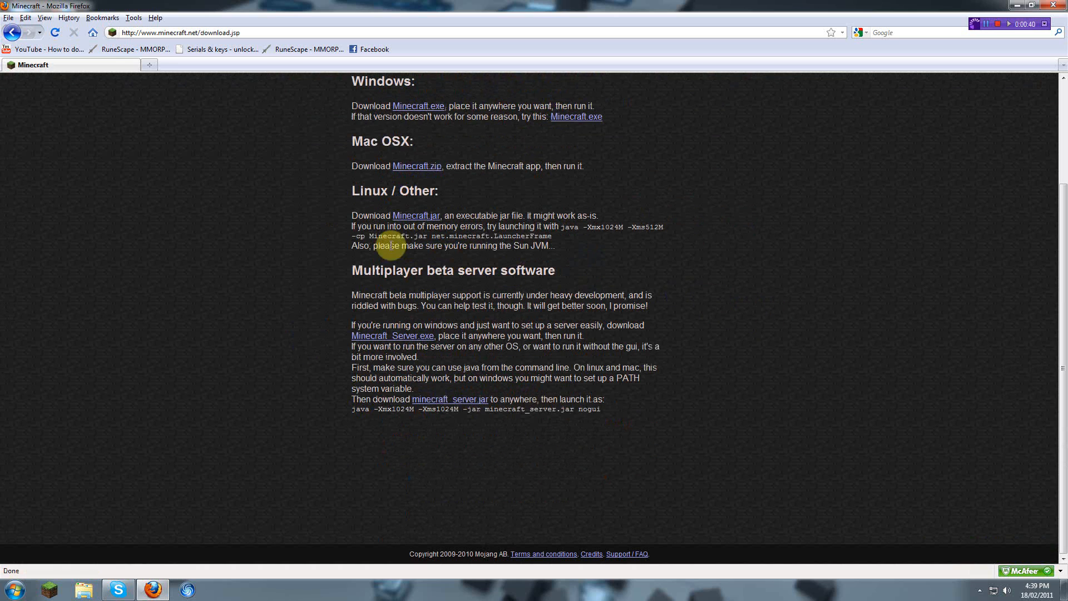
double_click(371, 270)
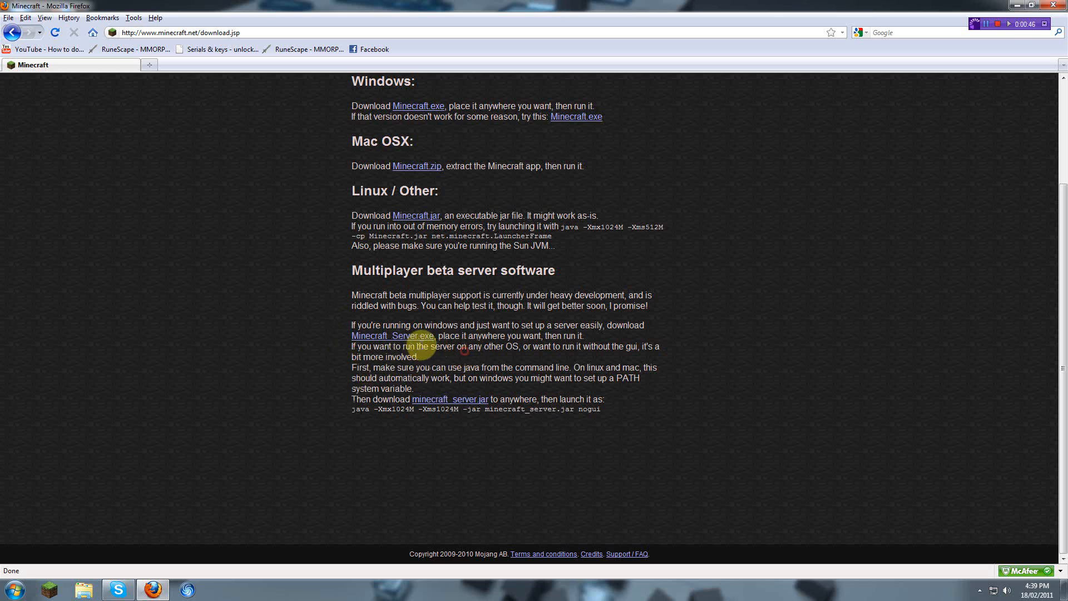
mouse_move(332, 322)
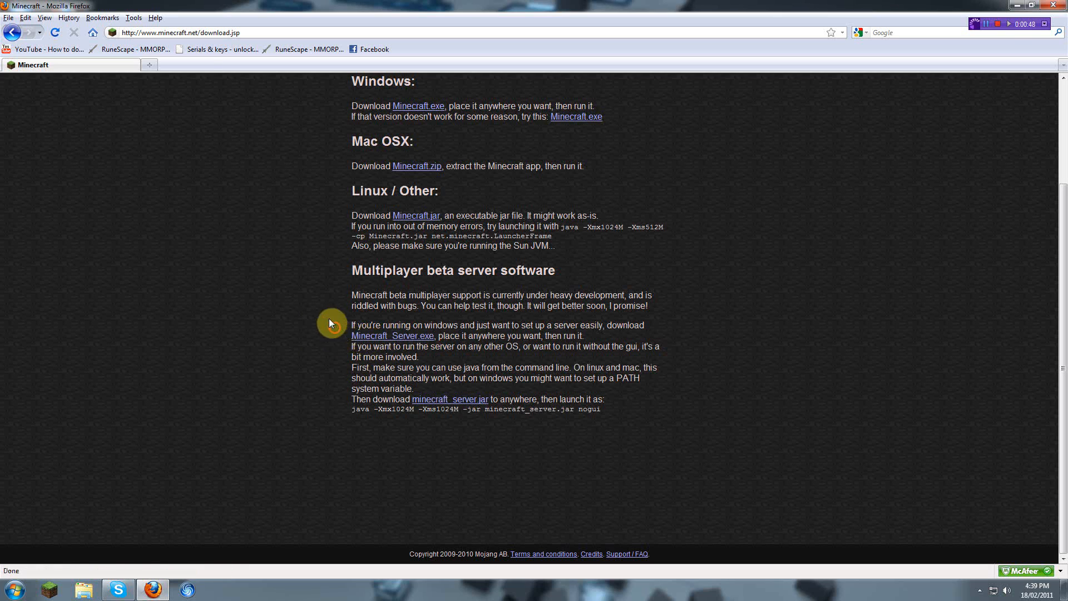
left_click(392, 336)
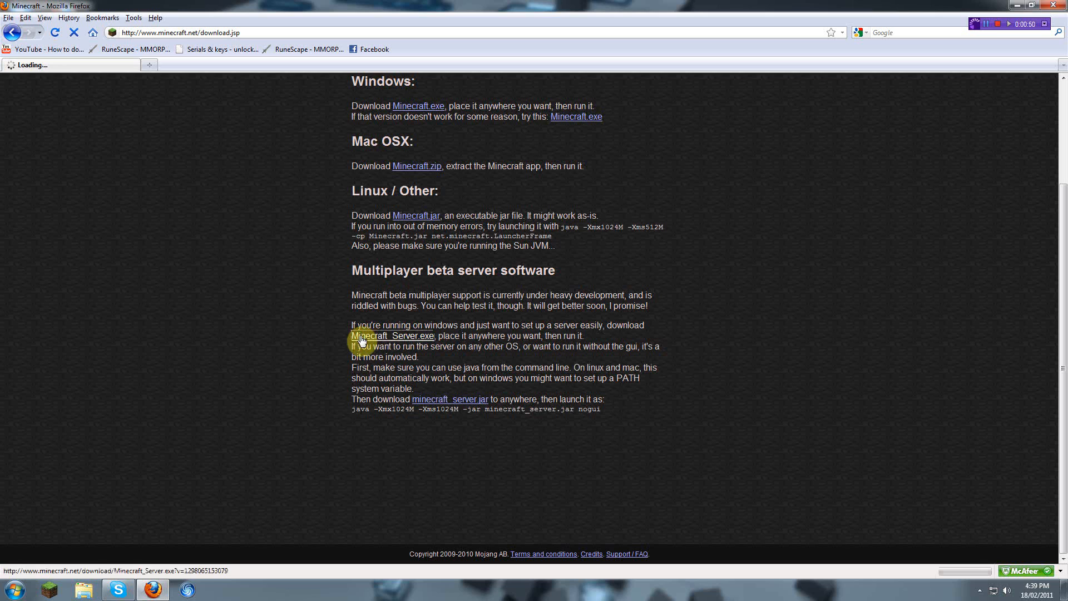
left_click(393, 335)
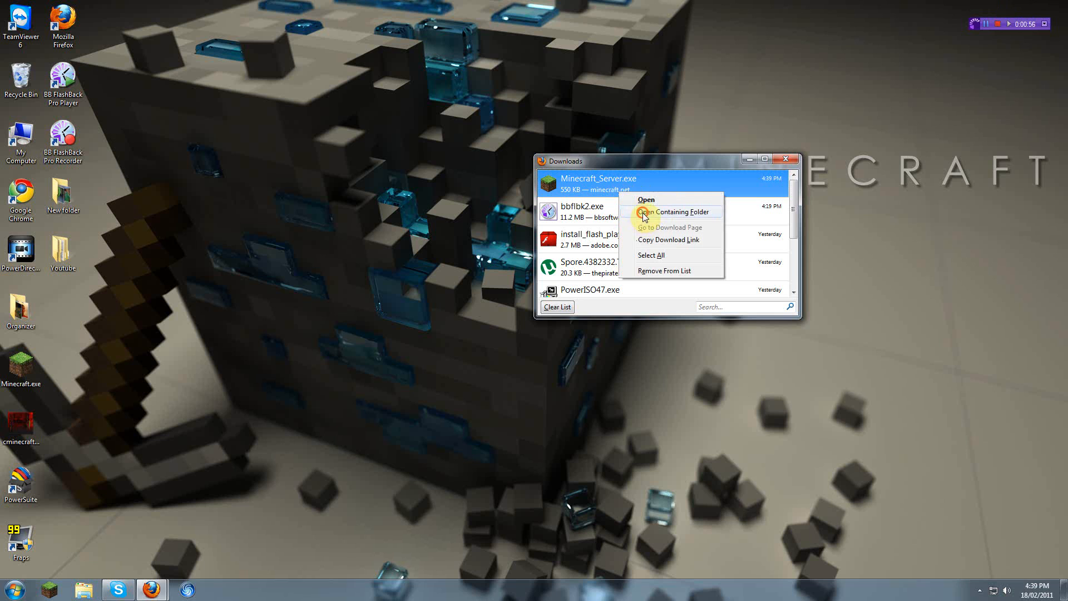
Show the downloaded exe's folder and create a new desktop folder for the Minecraft Server
left_click(675, 211)
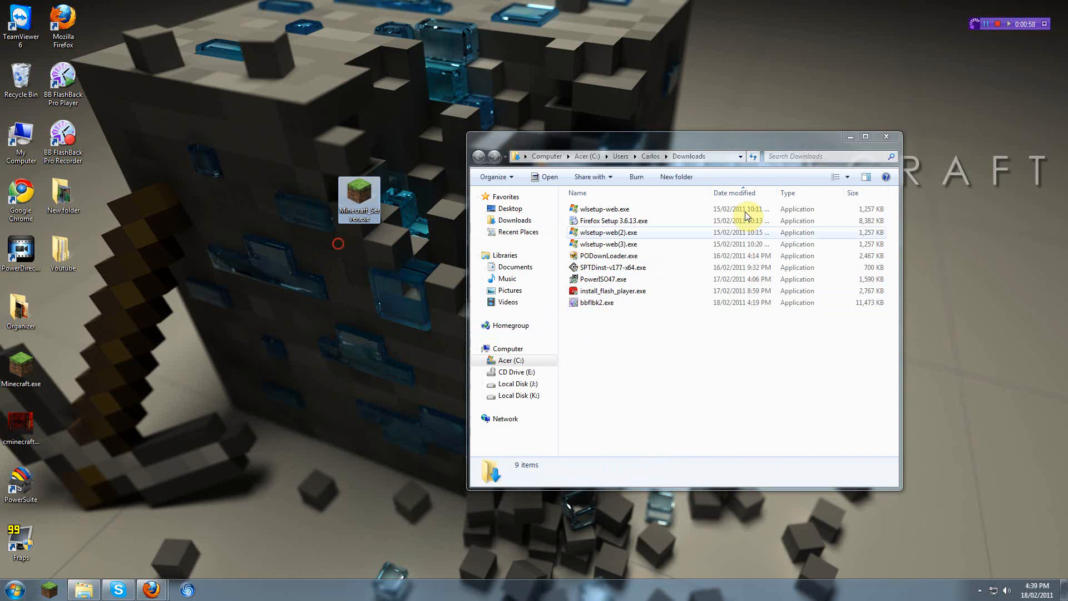
right_click(408, 238)
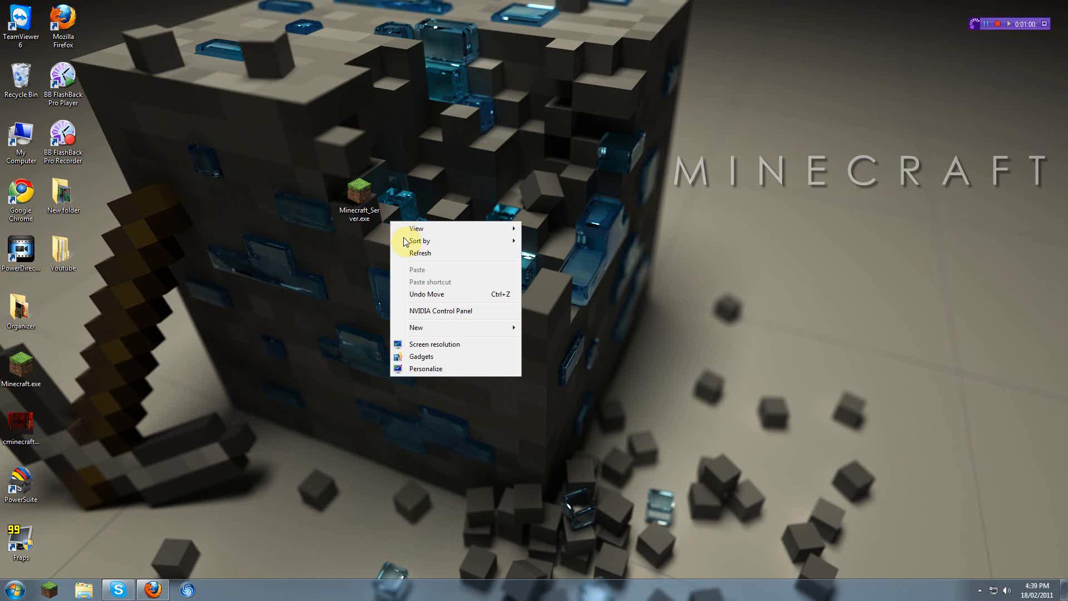
left_click(416, 327)
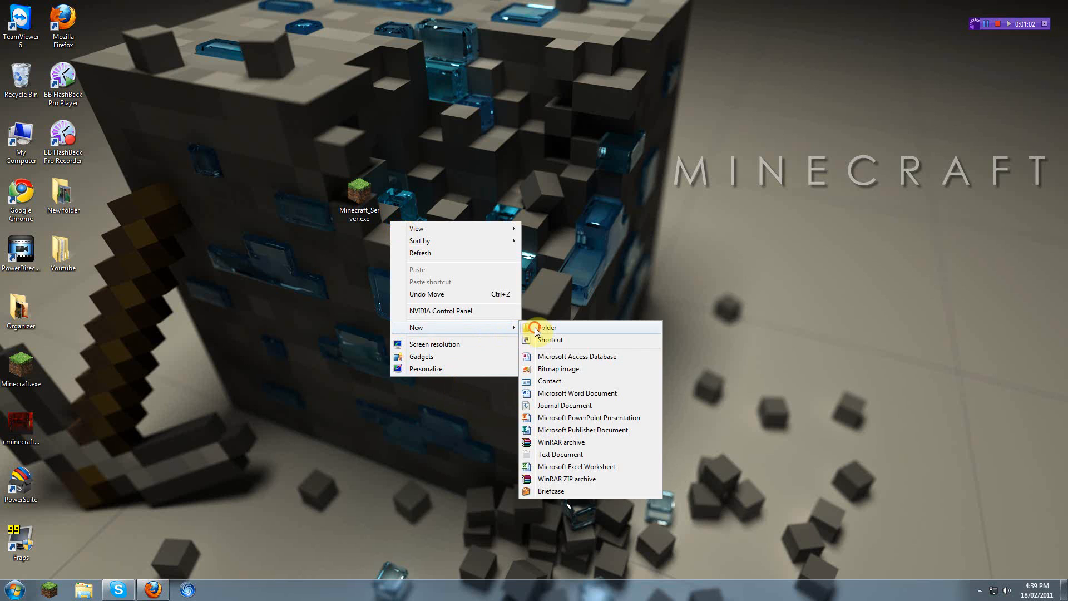
left_click(544, 327)
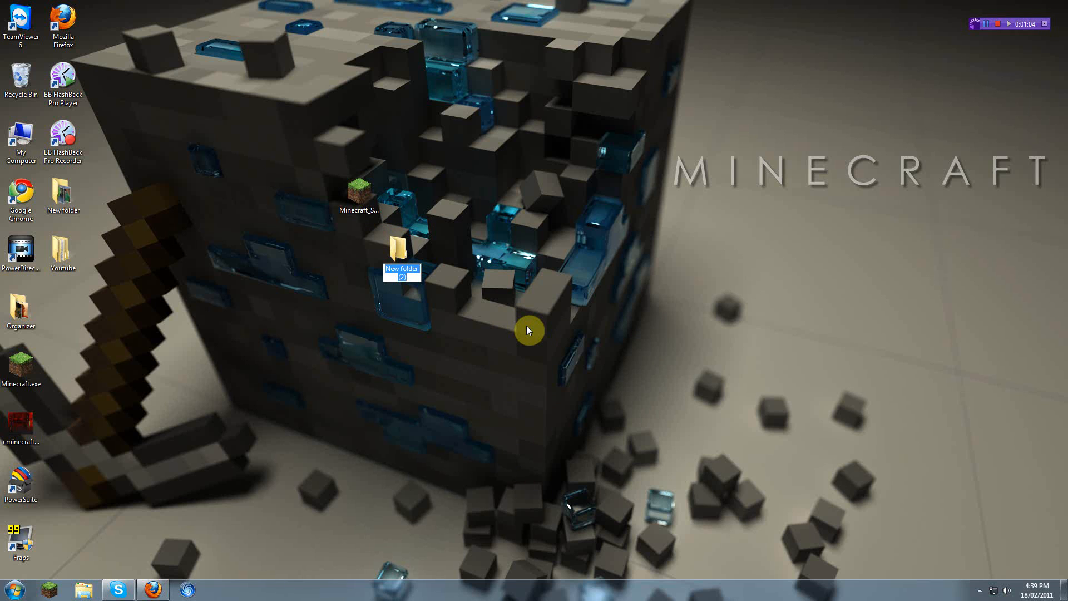
type("Minecraft Server")
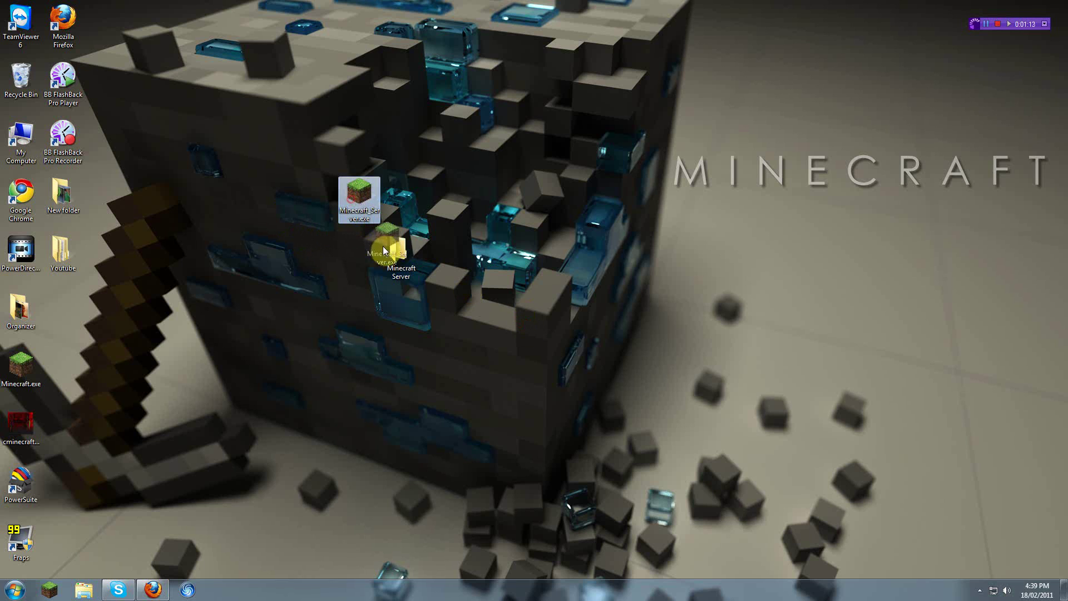
Launch Minecraft_Server.exe from the Minecraft Server folder, allowing the unverified program to run
double_click(402, 245)
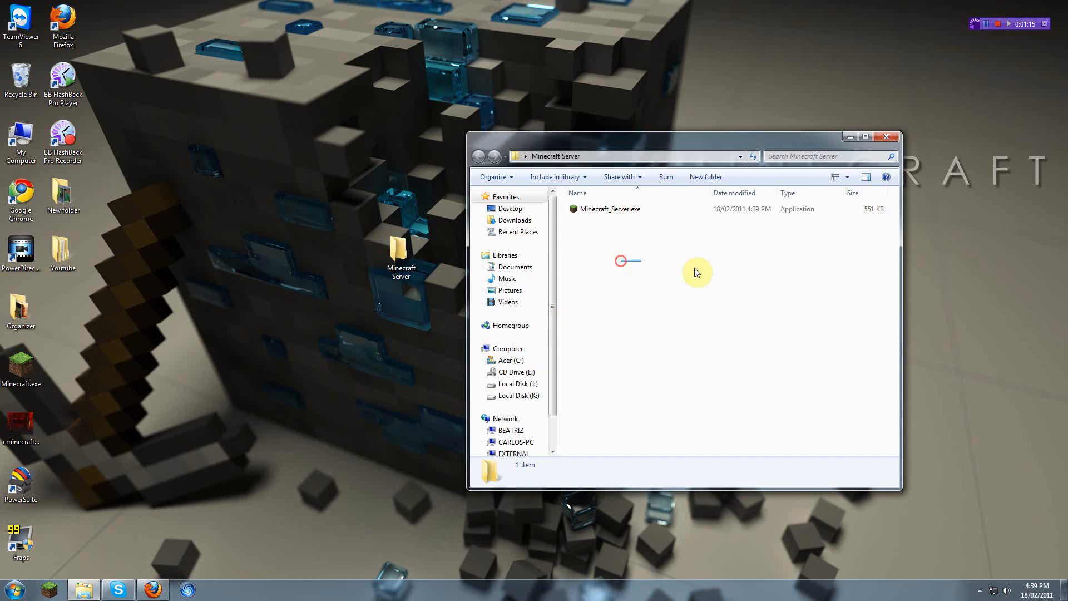
left_click(607, 209)
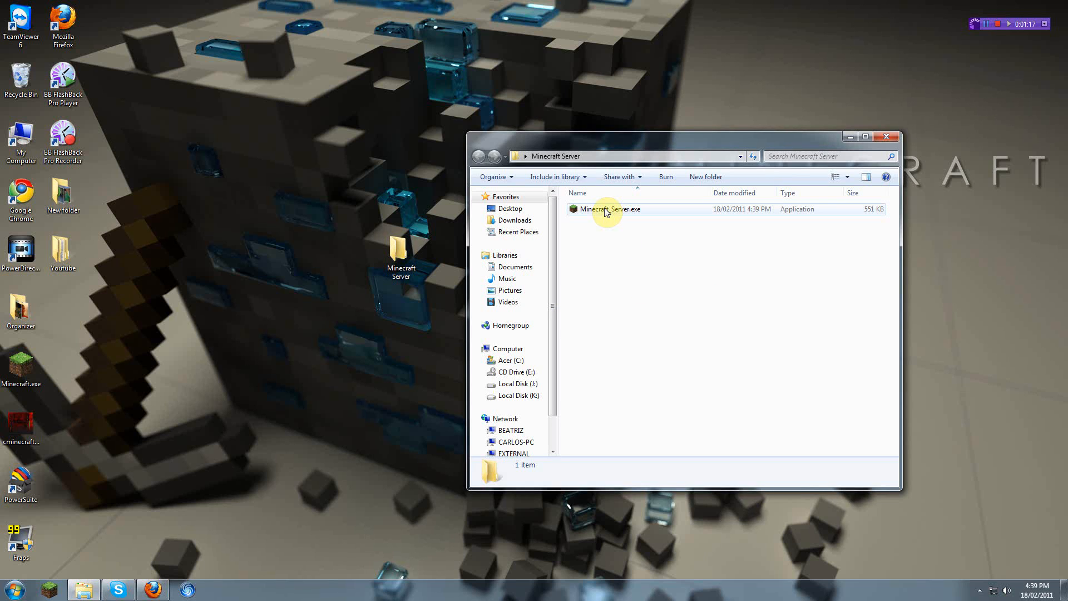
double_click(608, 208)
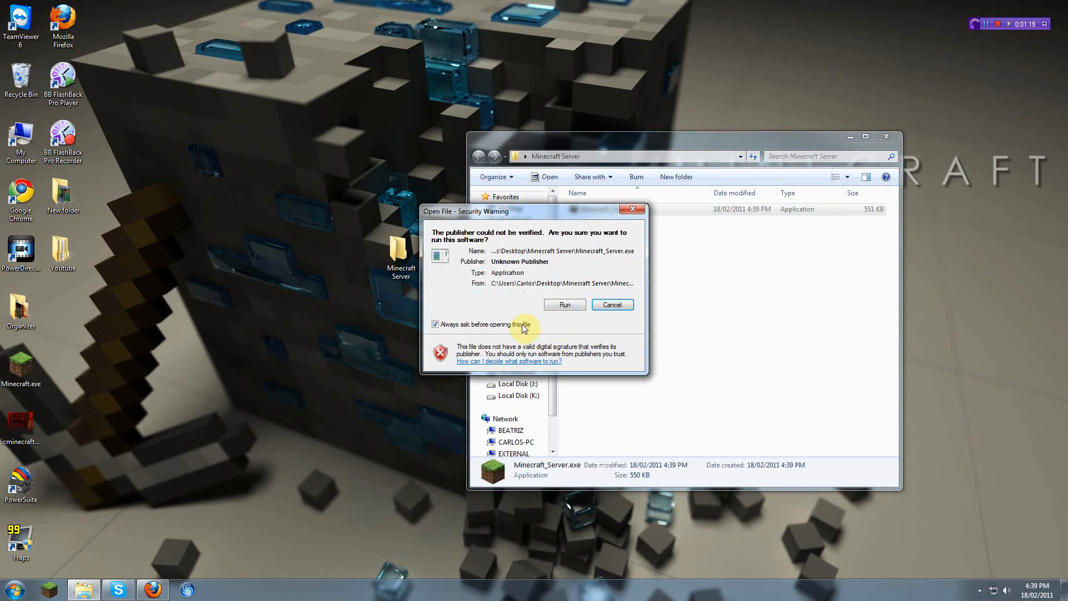
left_click(564, 305)
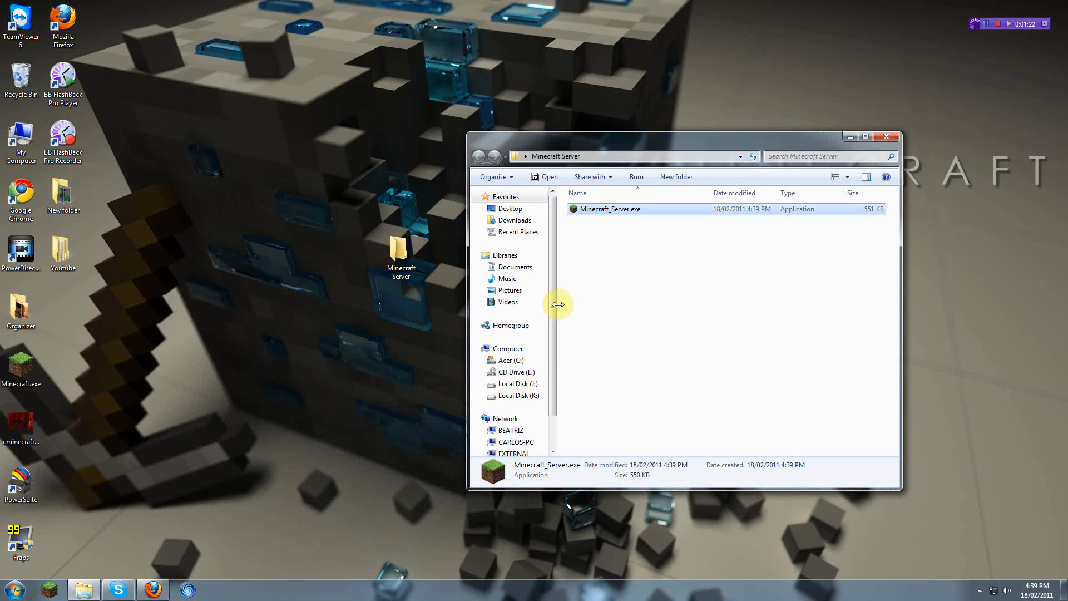
double_click(610, 208)
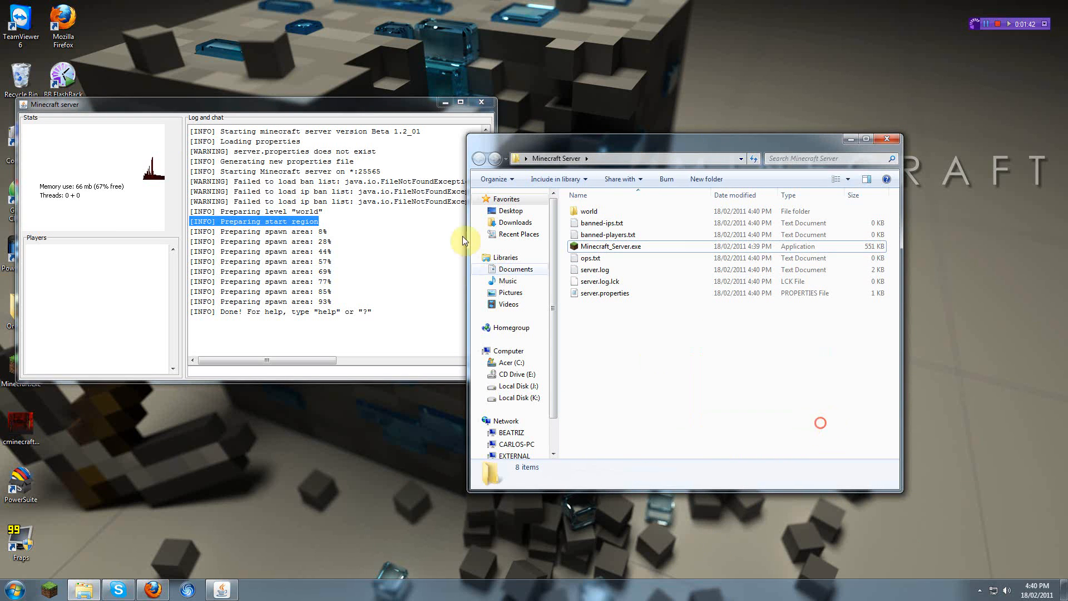
Wait for the Beta 1.2_01 server log to report Done and bring up Minecraft Launcher
left_click(482, 101)
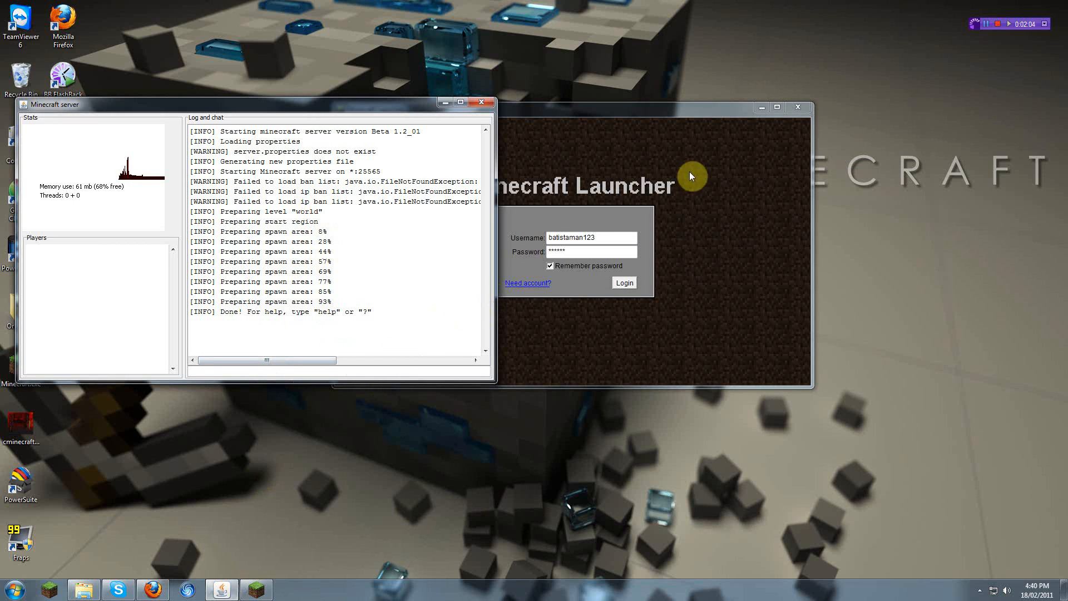
left_click(797, 107)
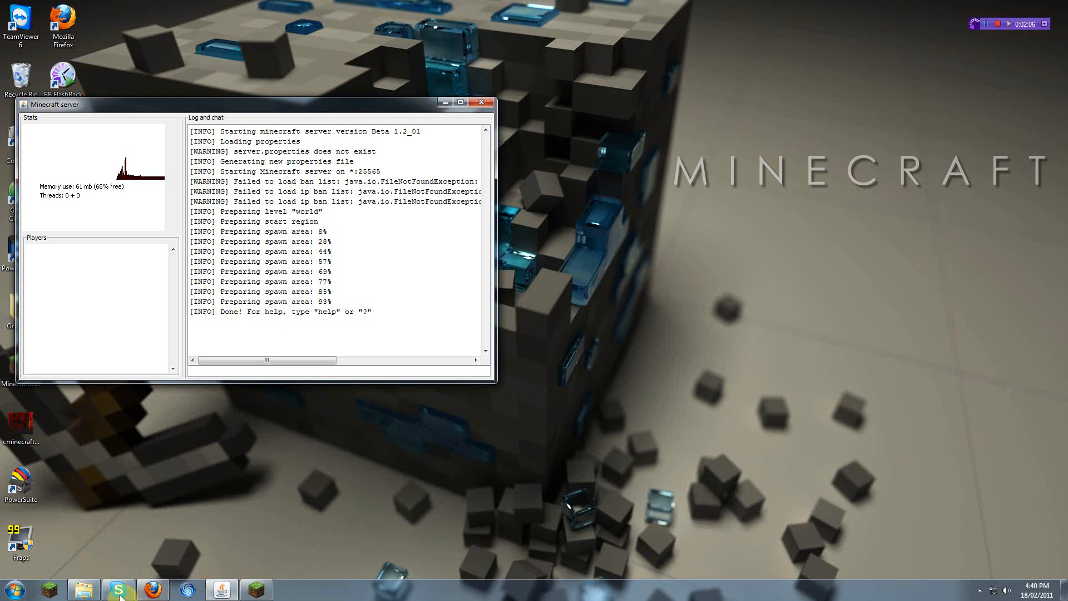
Open server.properties from the Minecraft Server folder in Notepad
left_click(83, 590)
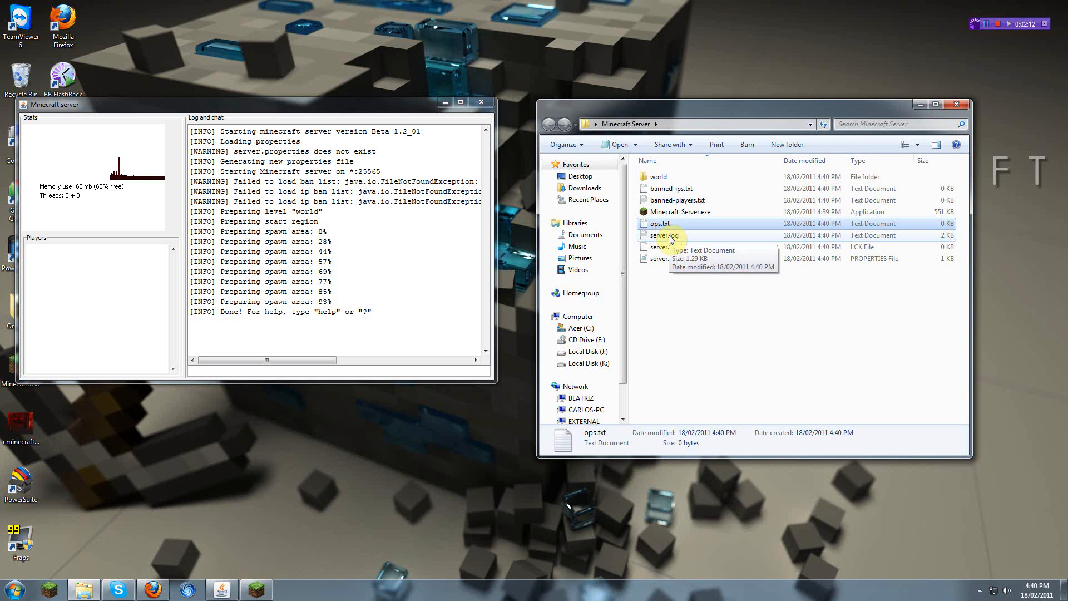
left_click(666, 247)
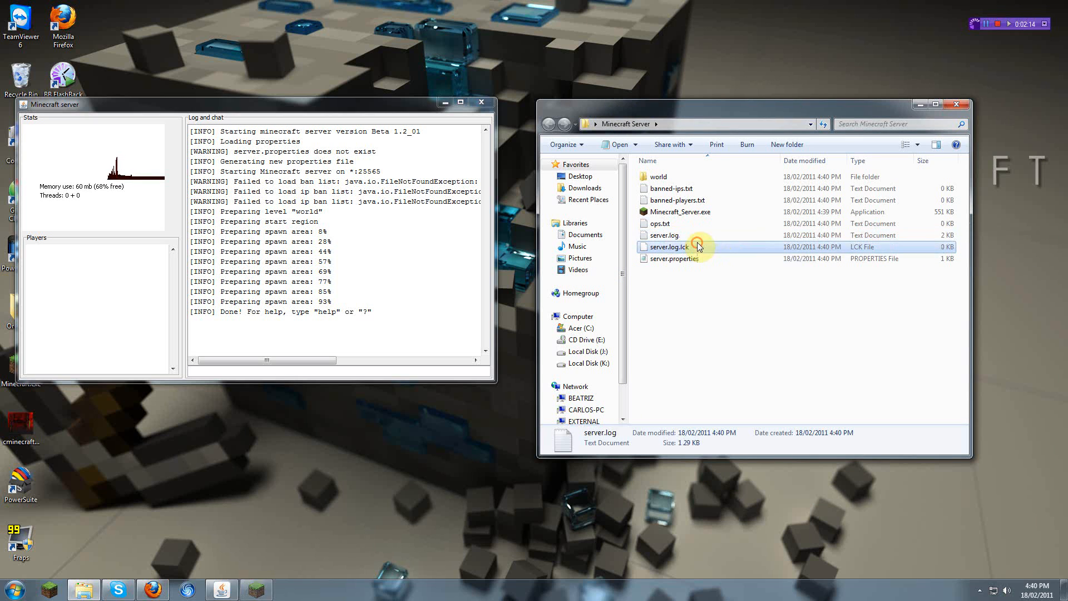
double_click(675, 258)
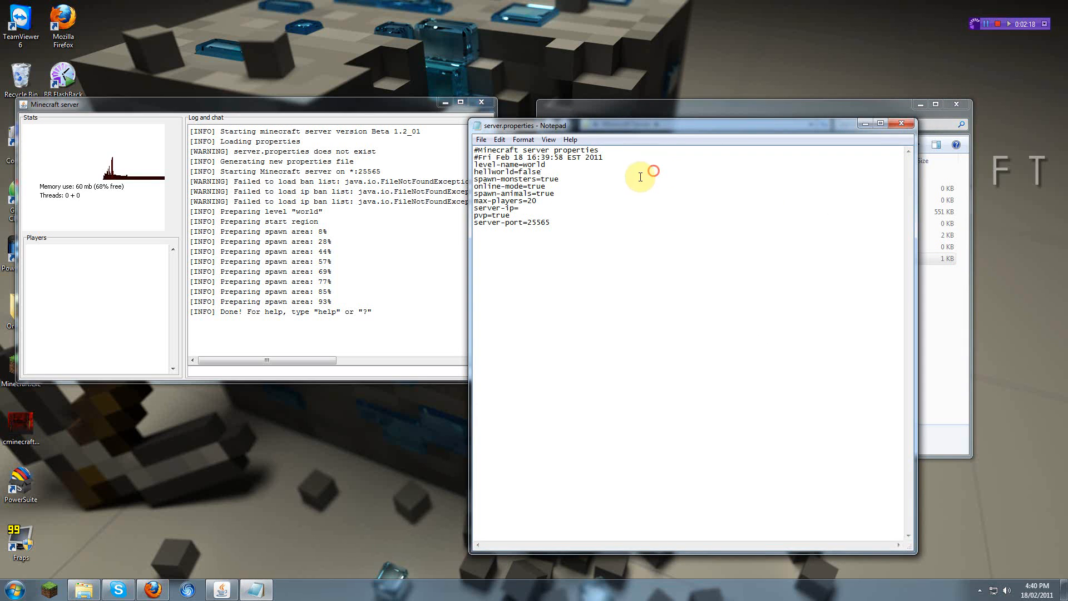
double_click(504, 172)
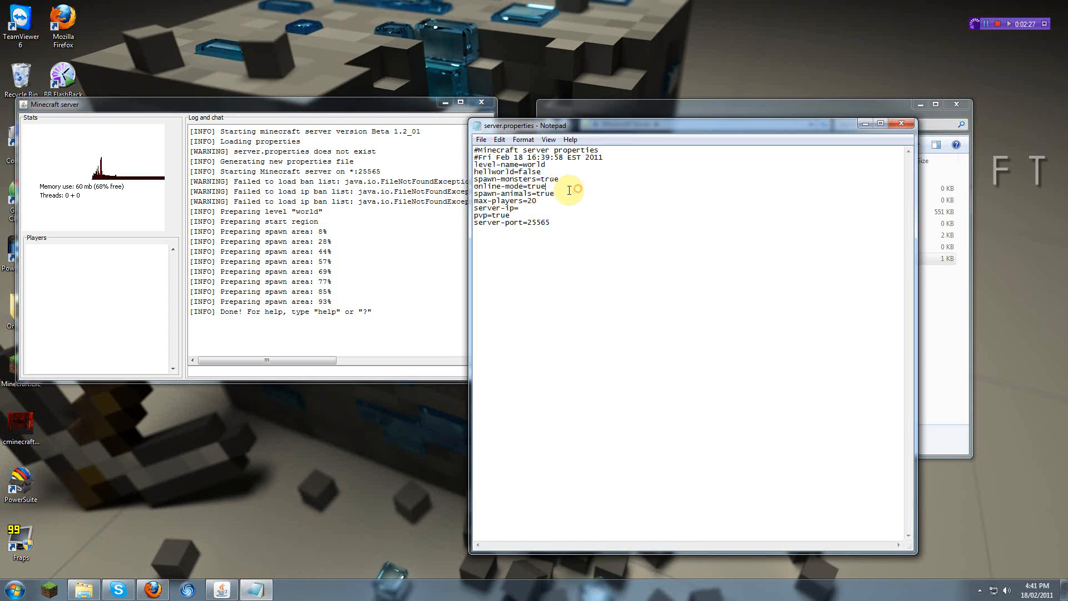
double_click(504, 194)
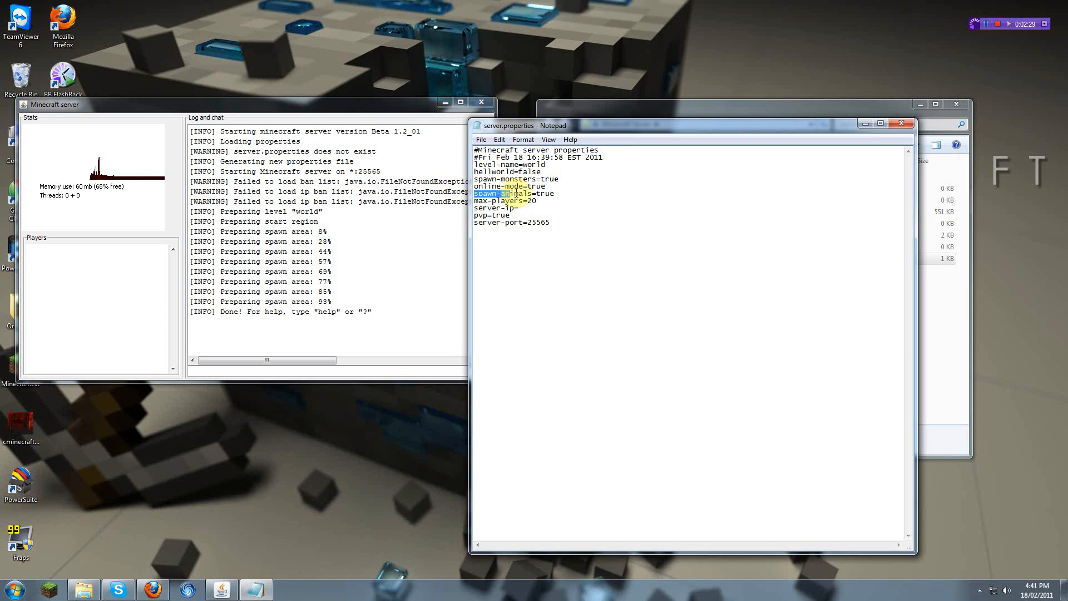
left_click(556, 192)
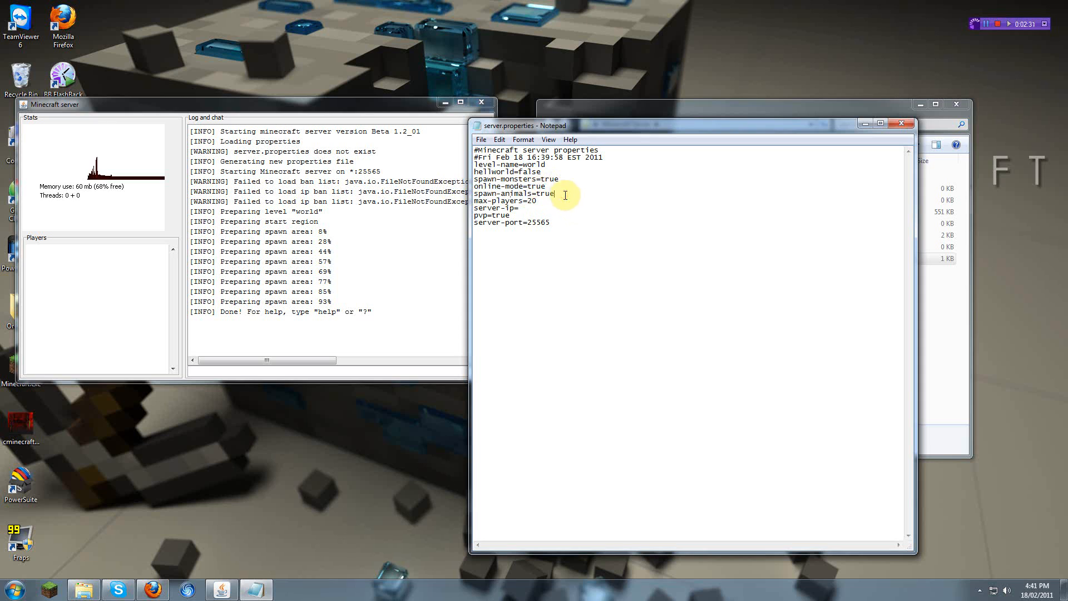
double_click(514, 194)
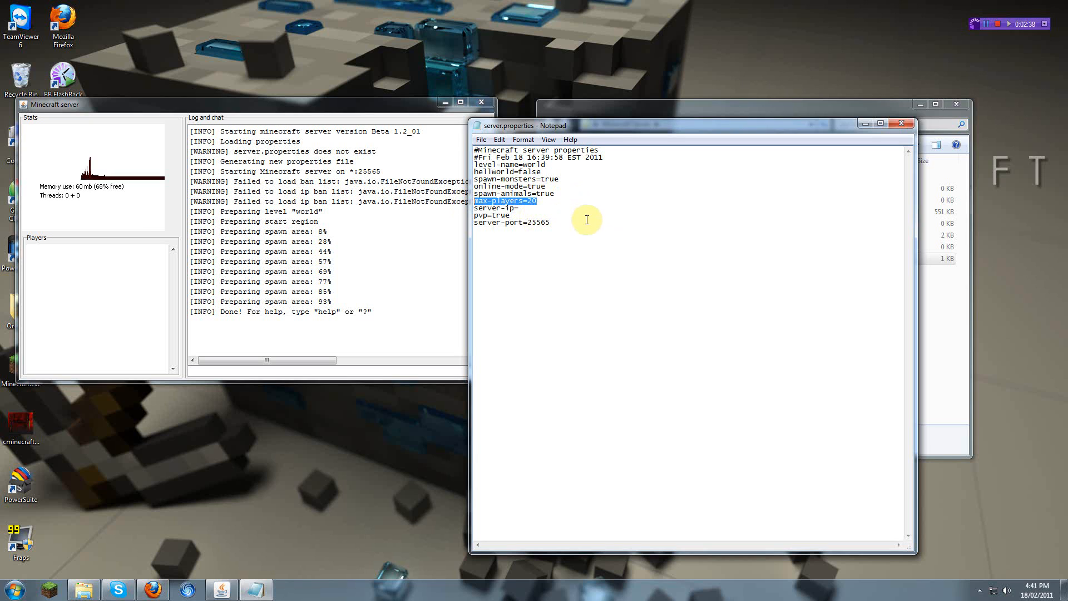
left_click(508, 208)
type("fals")
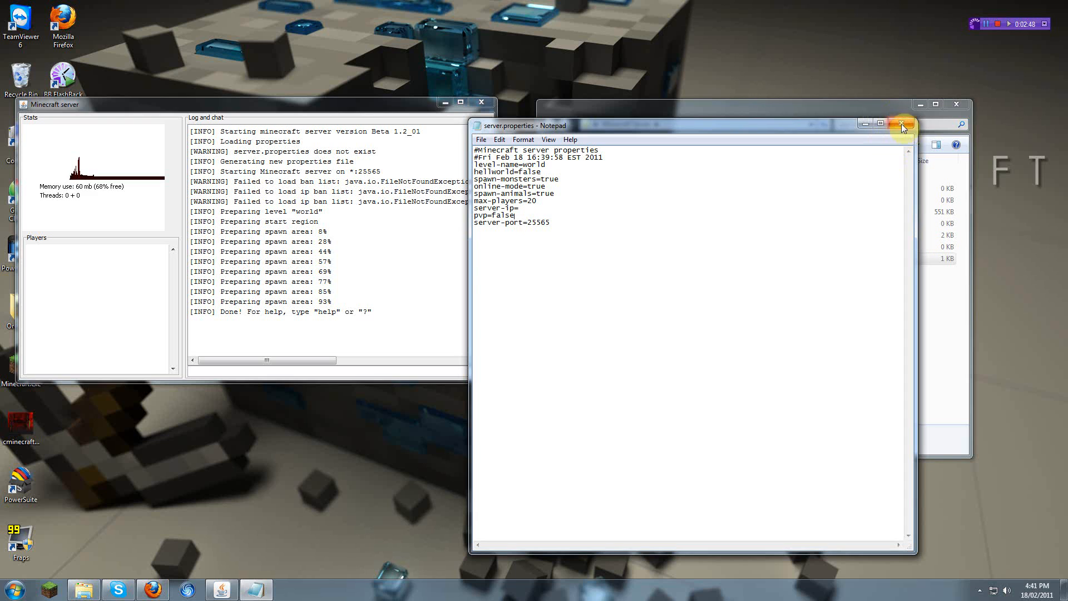
Close the edited server.properties and log in through Minecraft Launcher
left_click(903, 123)
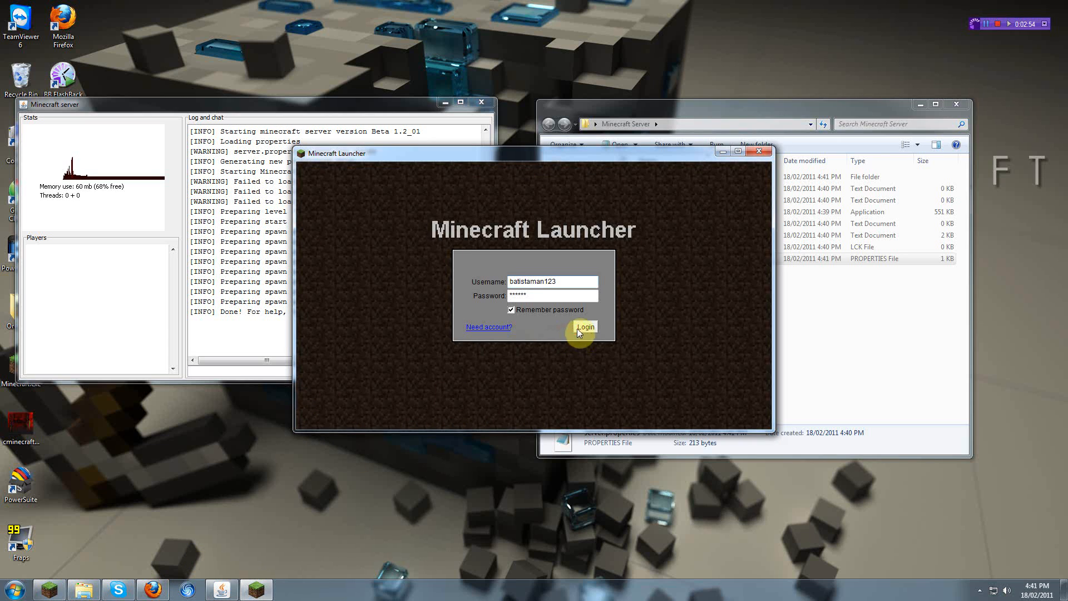
mouse_move(610, 391)
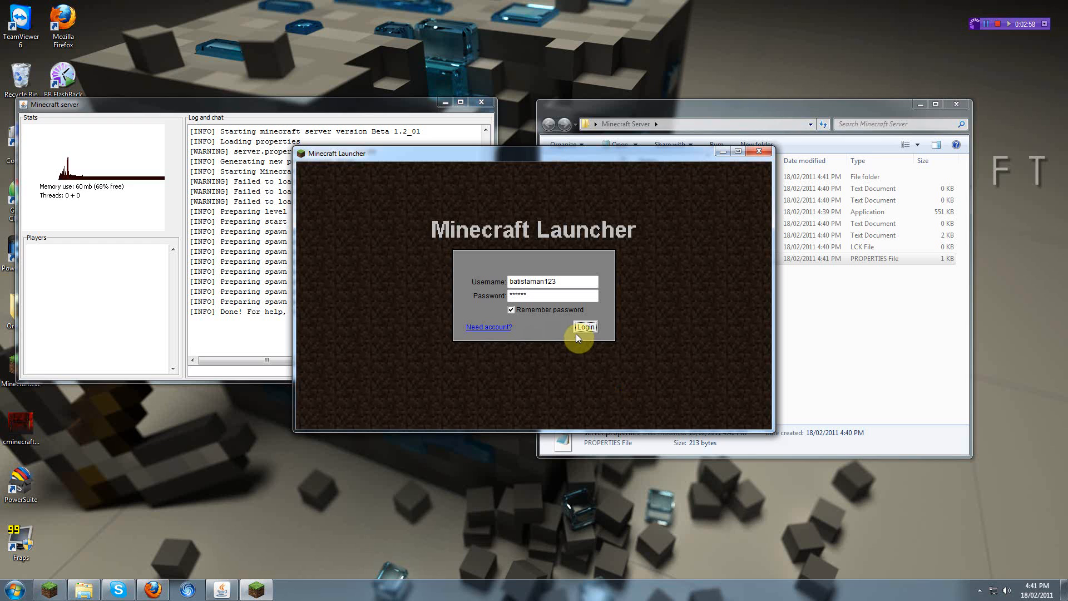
mouse_move(251, 317)
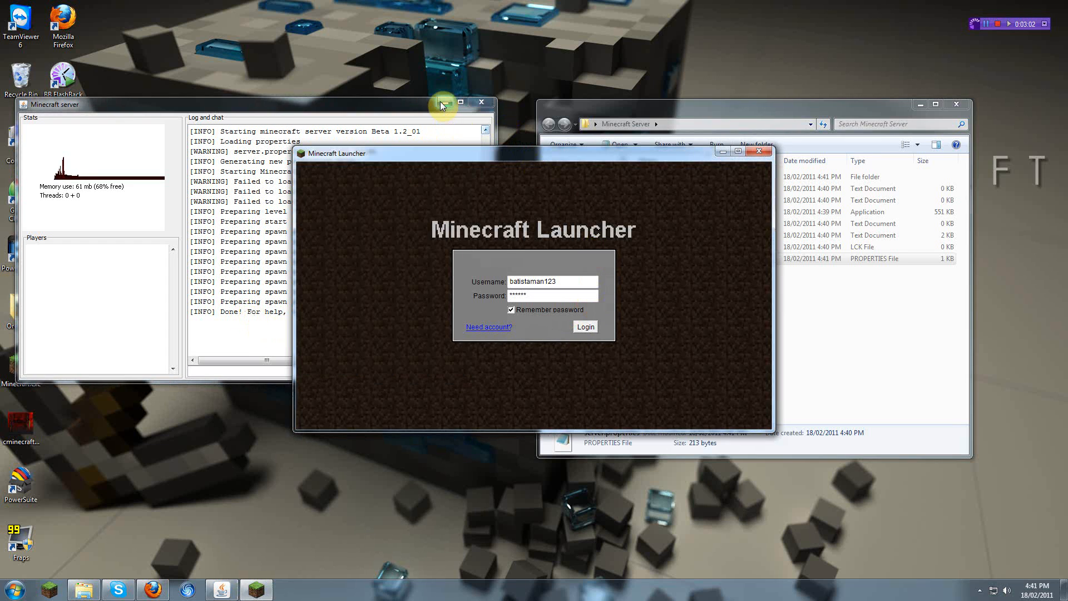
left_click(584, 326)
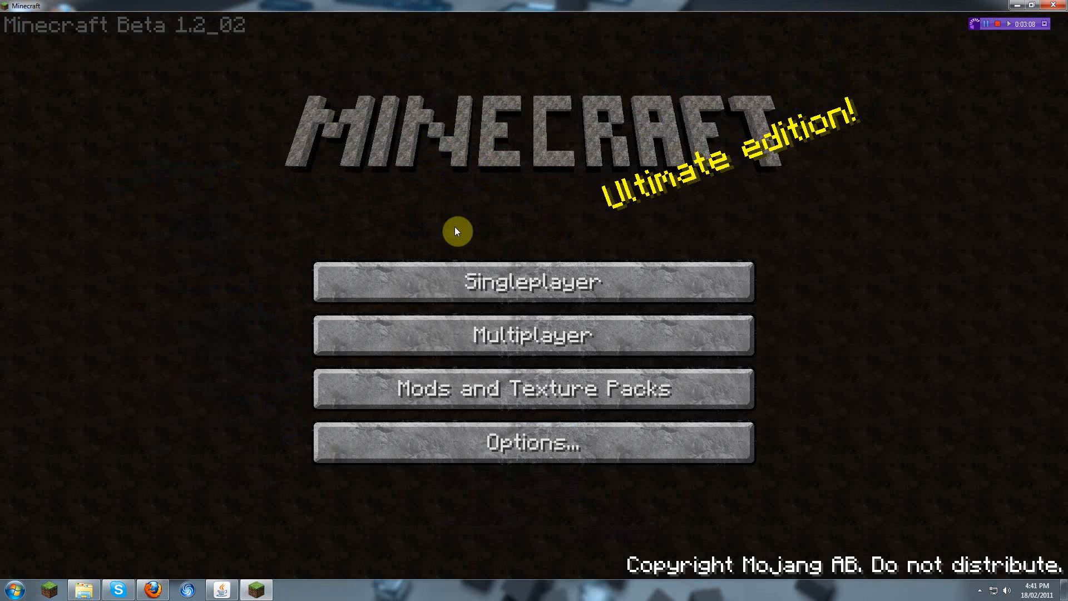
Enter the multiplayer server address, trying 127.0.0.1 then localhost, and connect
left_click(534, 335)
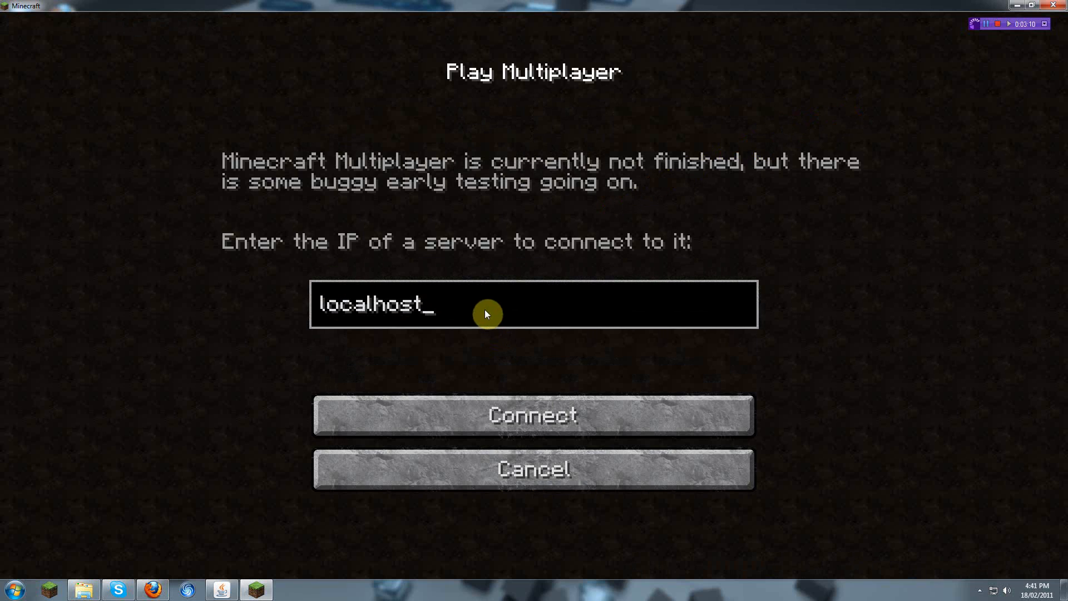
mouse_move(331, 322)
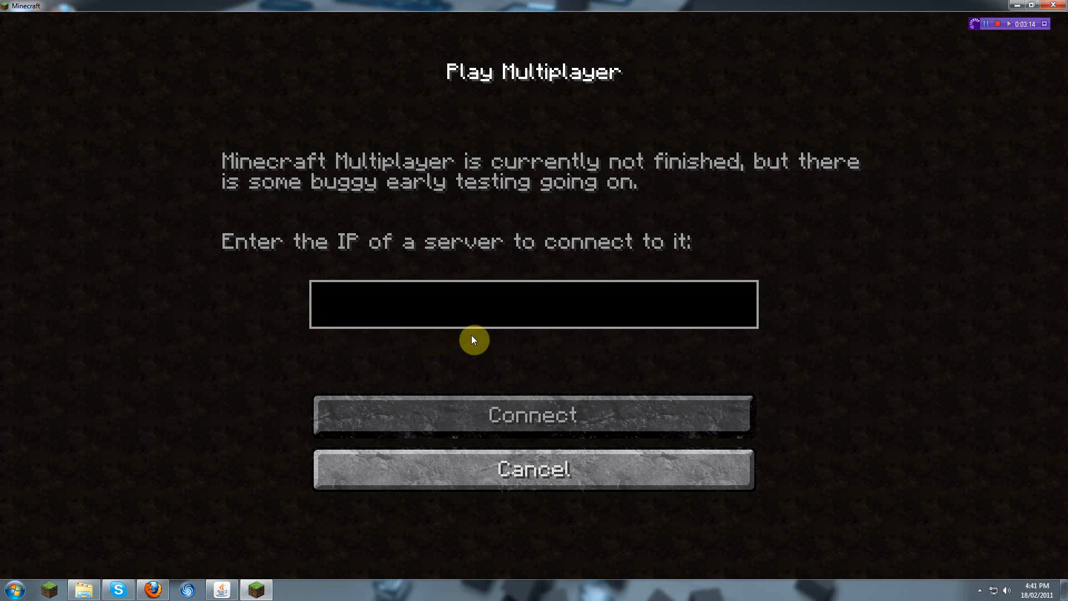
type("127.")
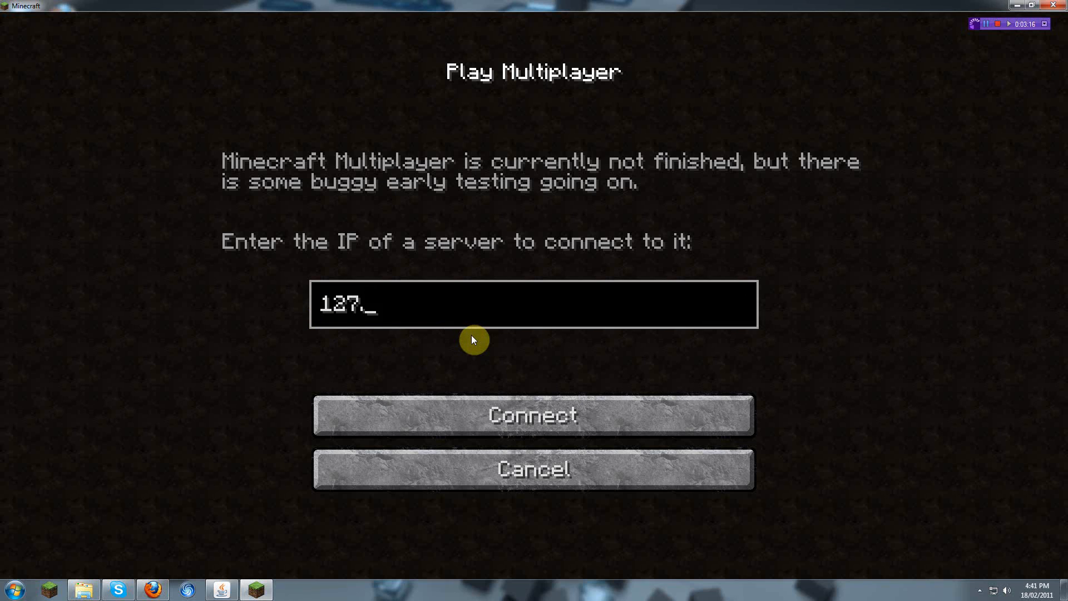
type("0.0.1")
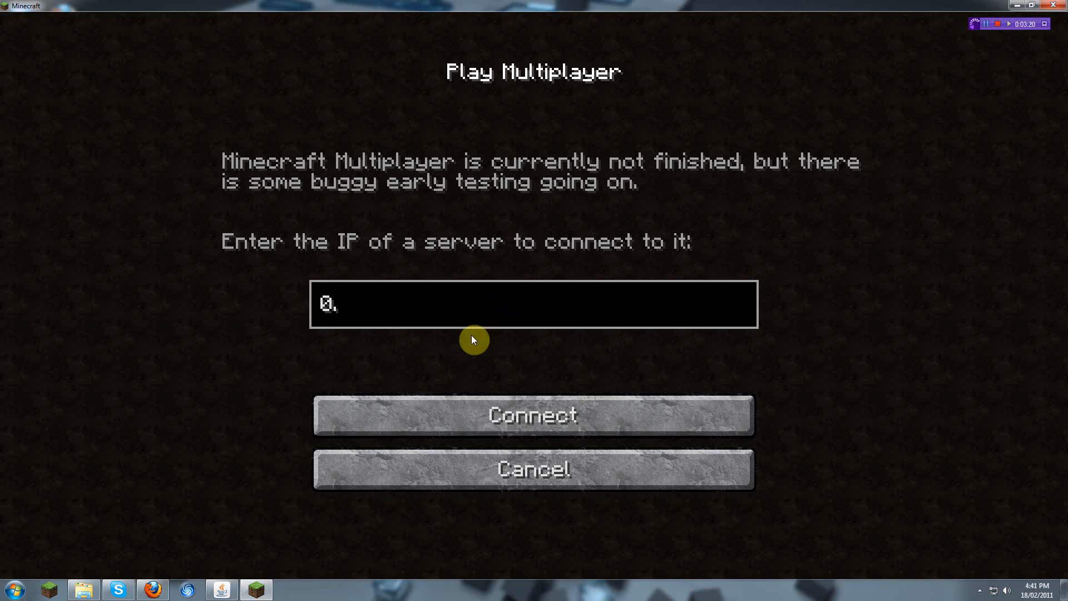
type("0.0.")
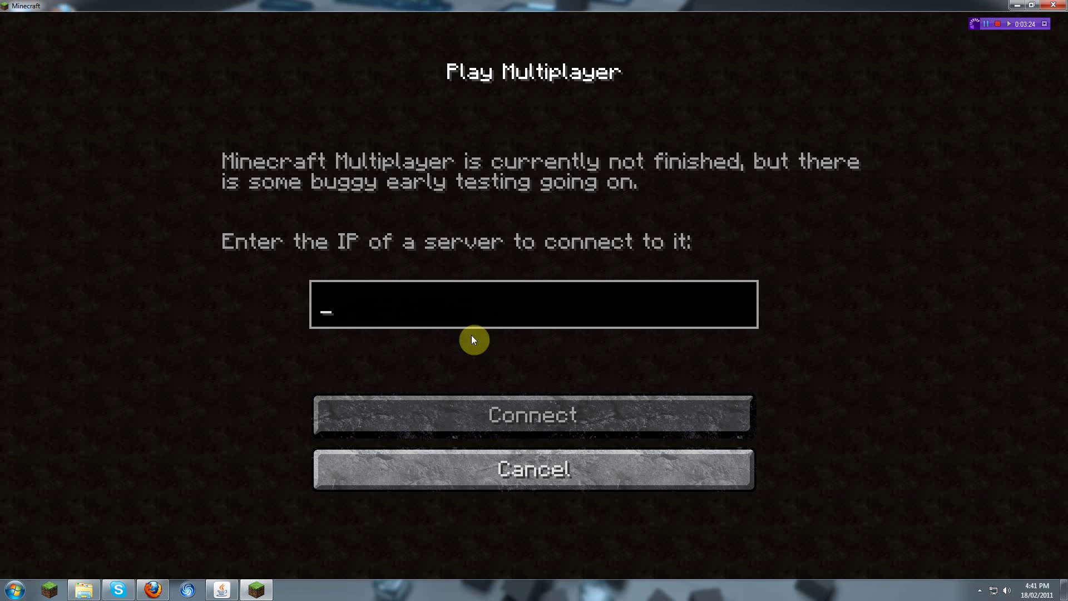
type("localho")
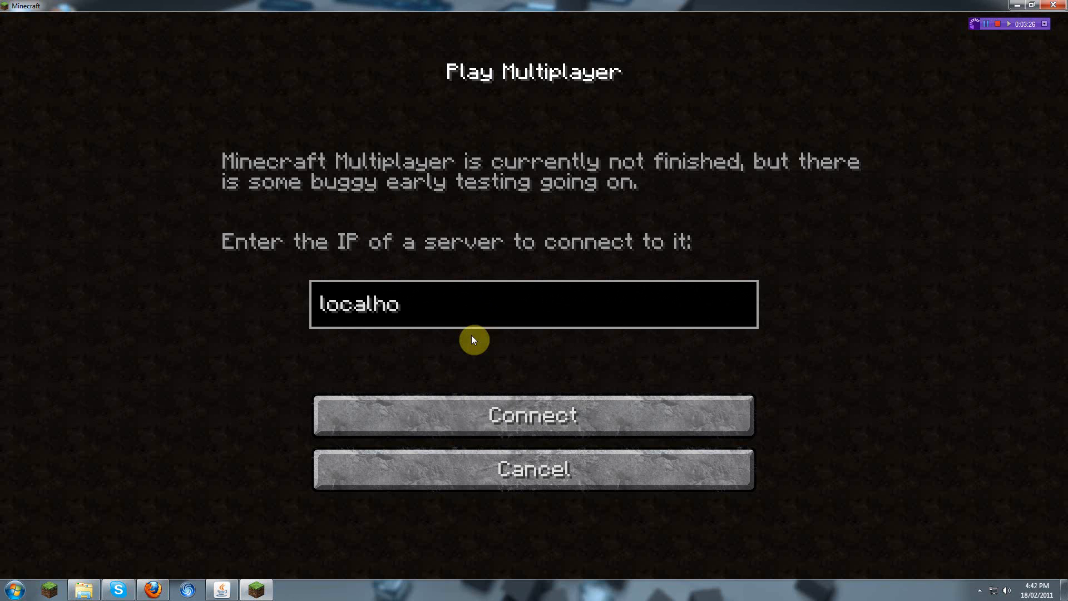
left_click(533, 416)
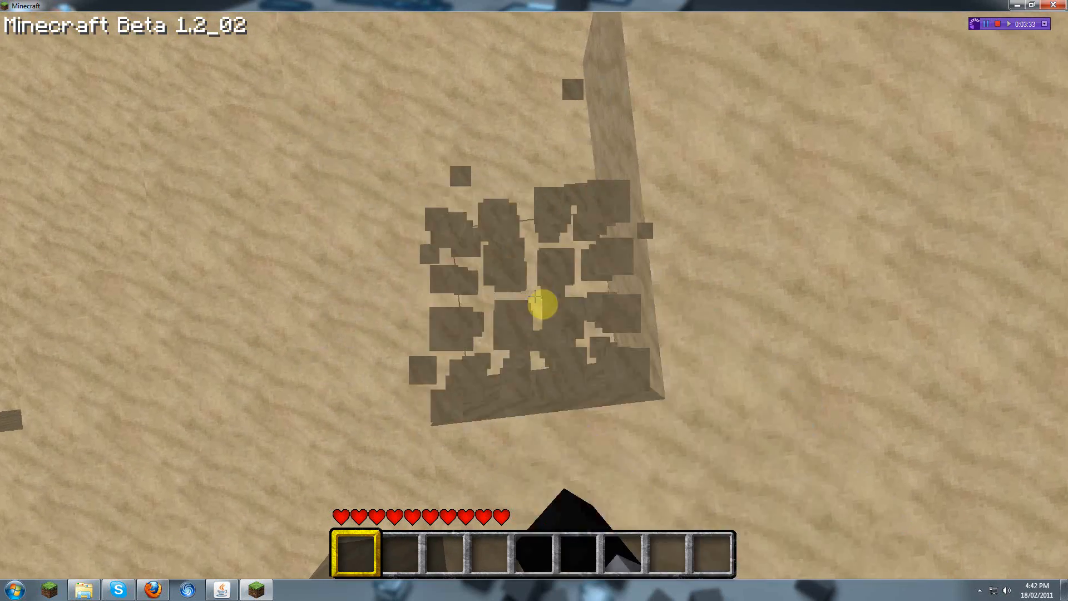
mouse_move(534, 300)
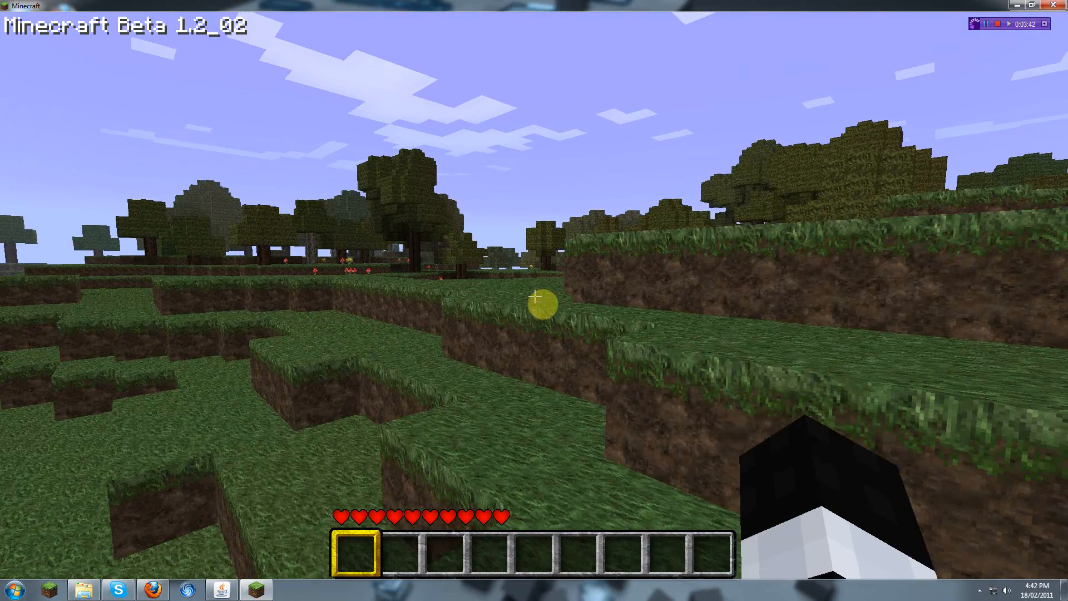
Send the chat message 'lalalala' in the local server world
type("lala")
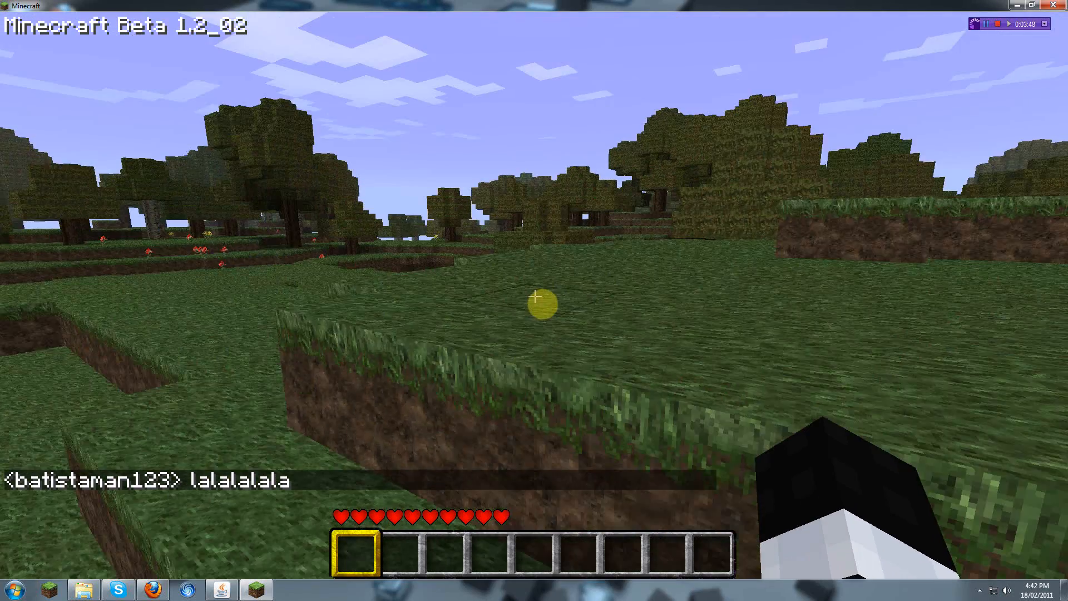
mouse_move(534, 299)
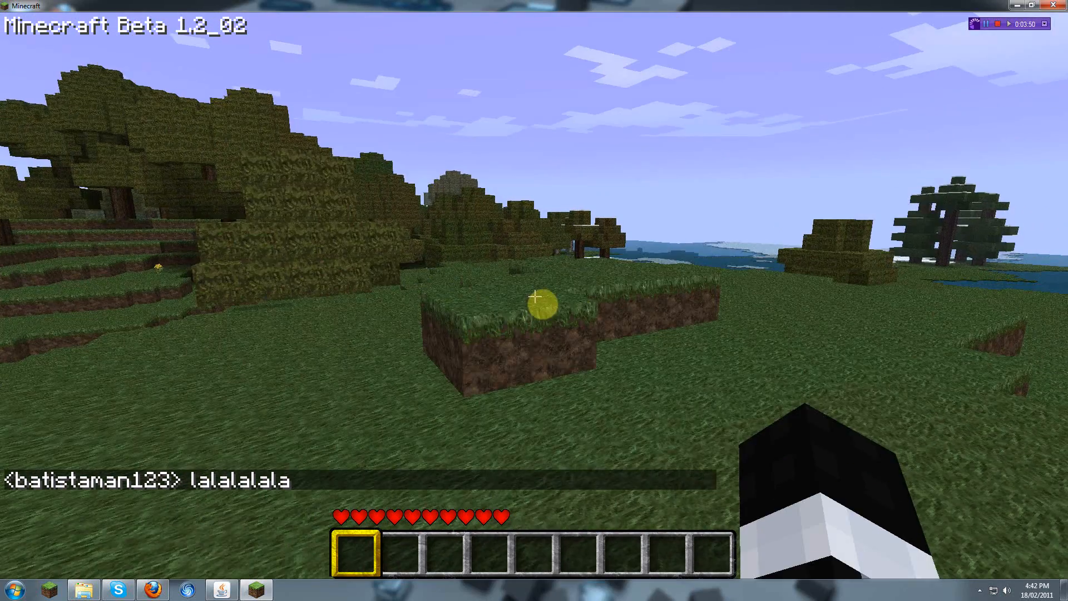
mouse_move(534, 301)
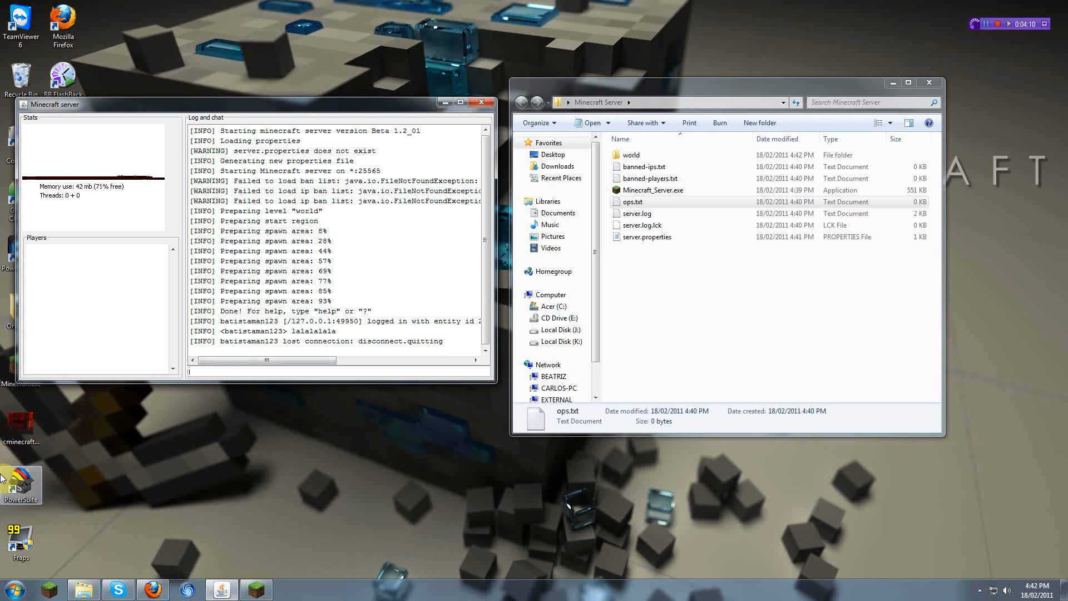
type("op")
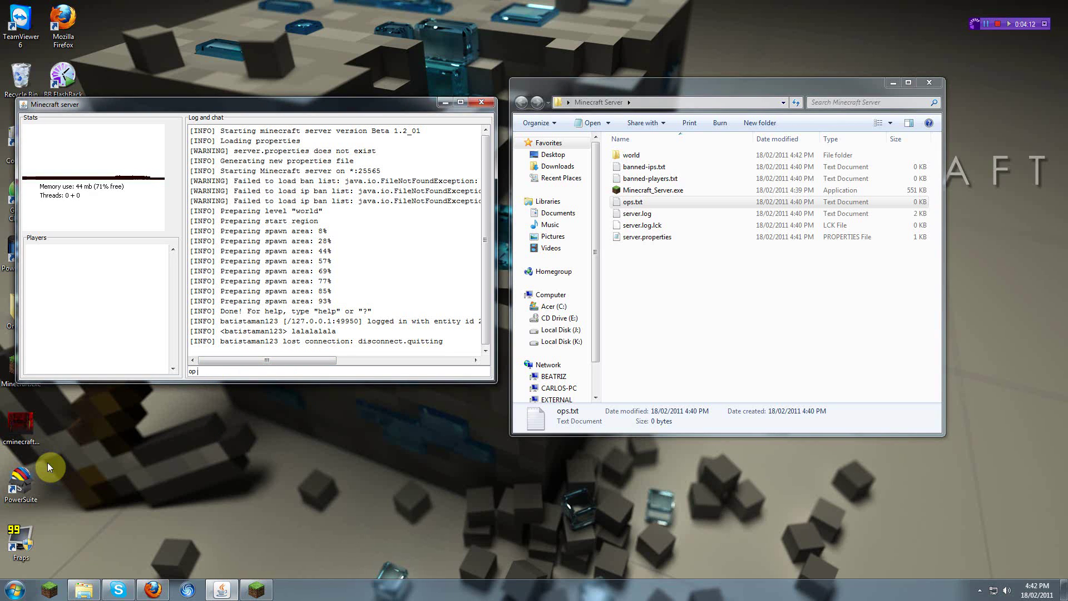
type("batistaman")
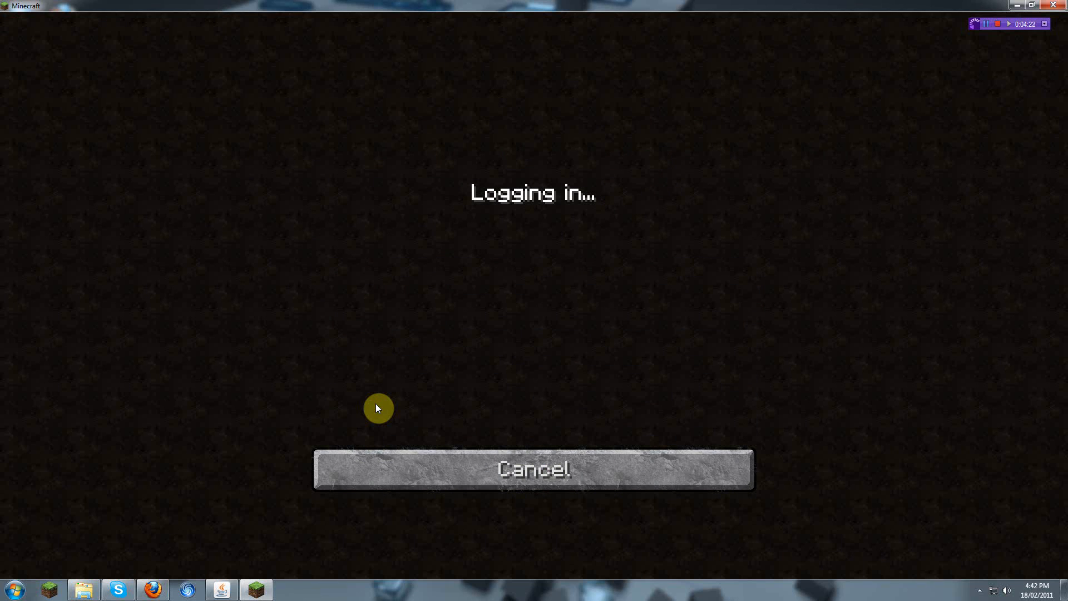
mouse_move(357, 362)
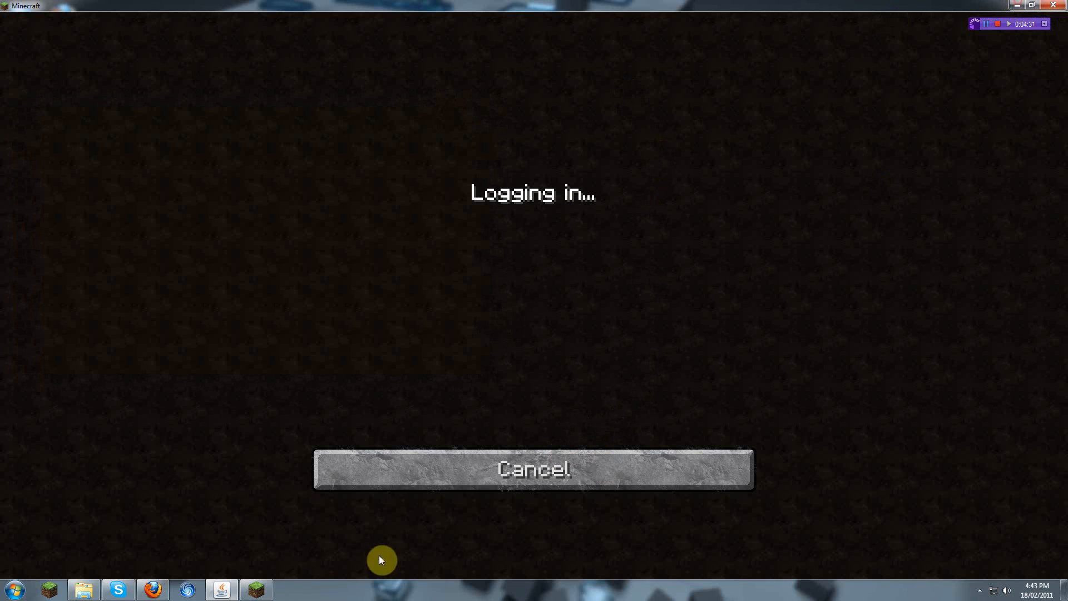
mouse_move(220, 589)
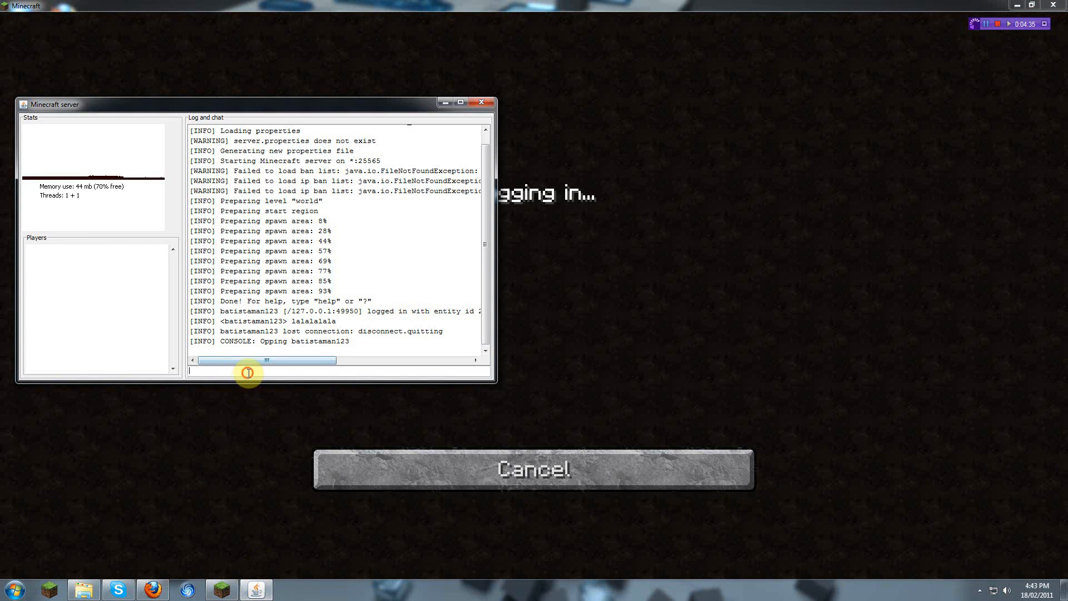
Check batistaman123 is opped and logged back in, then hide the server console
type("ceopp")
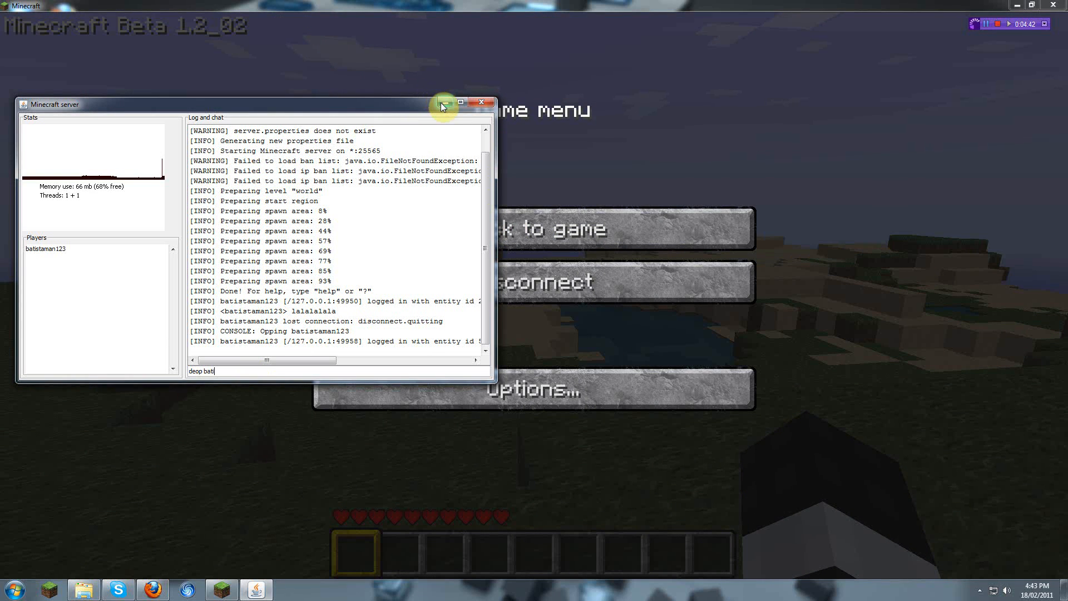
left_click(461, 101)
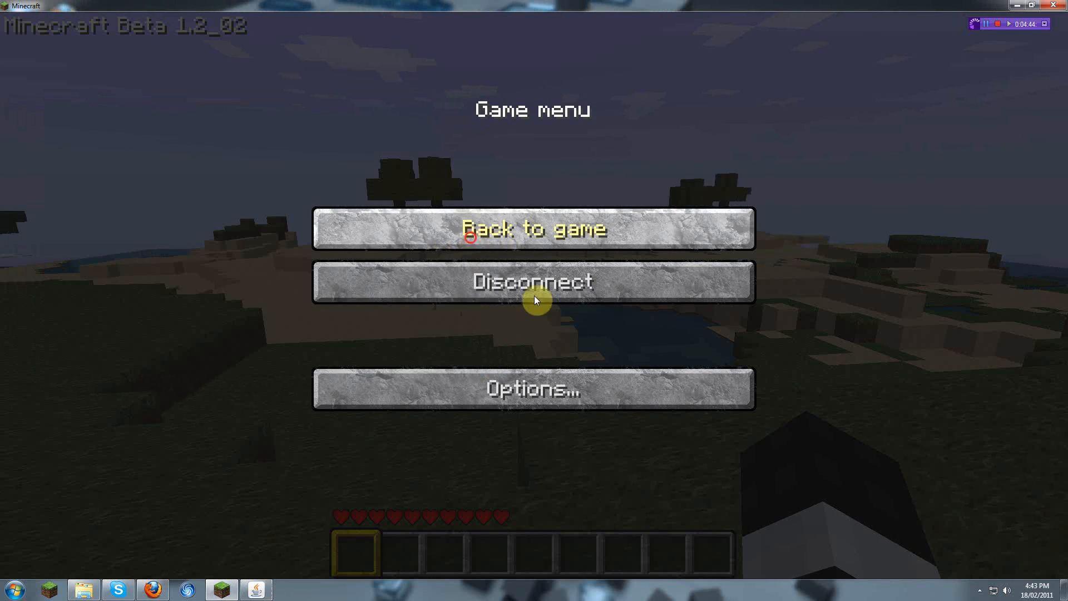
Back in game, run /deop batistaman123 so chat reports 'You are no longer op!'
left_click(533, 227)
type("/")
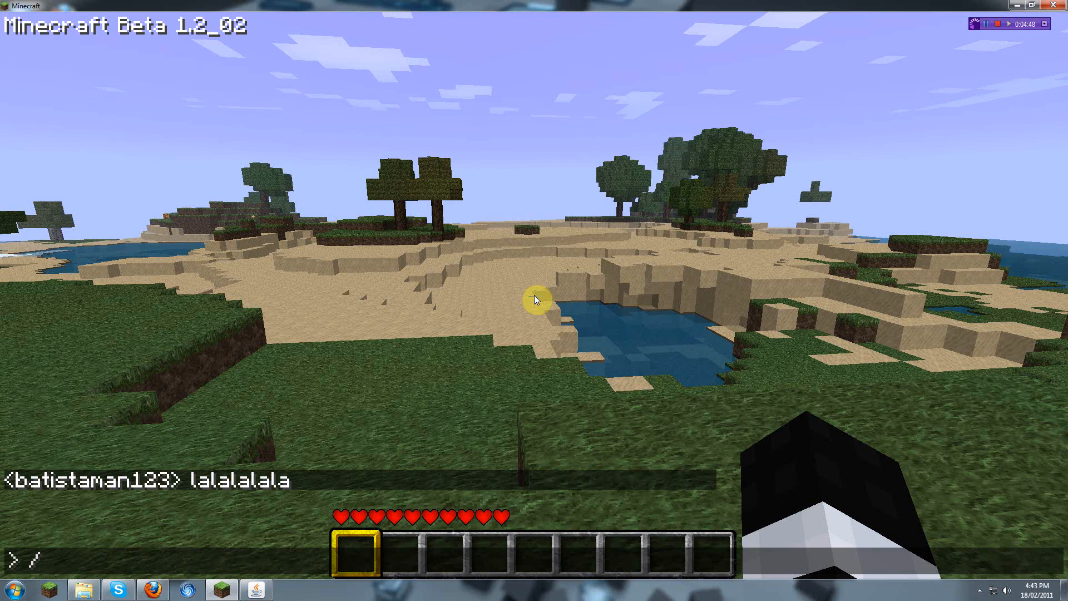
type("deop")
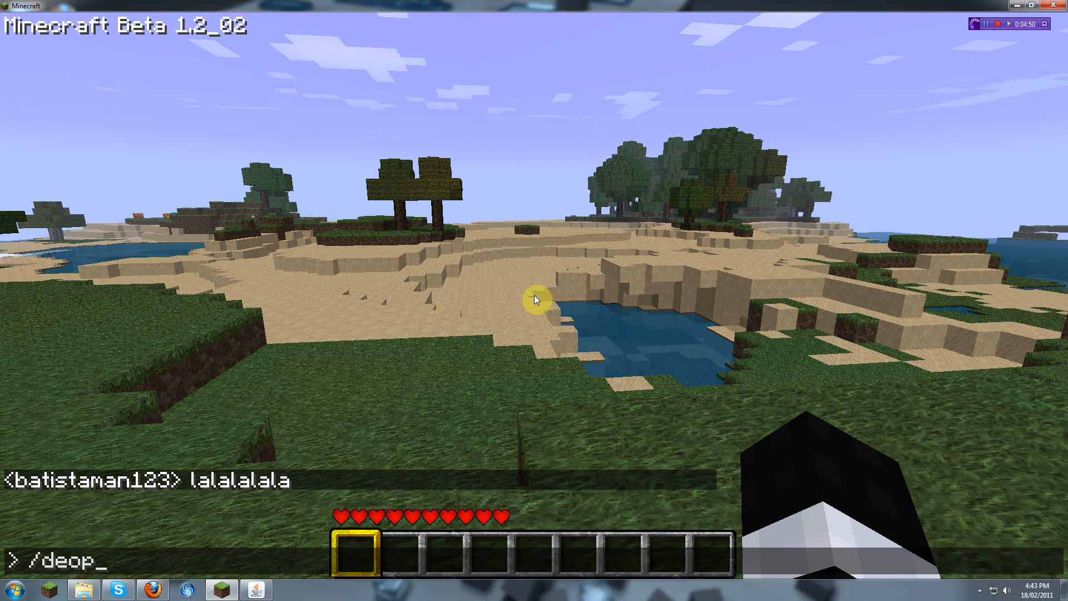
type("b")
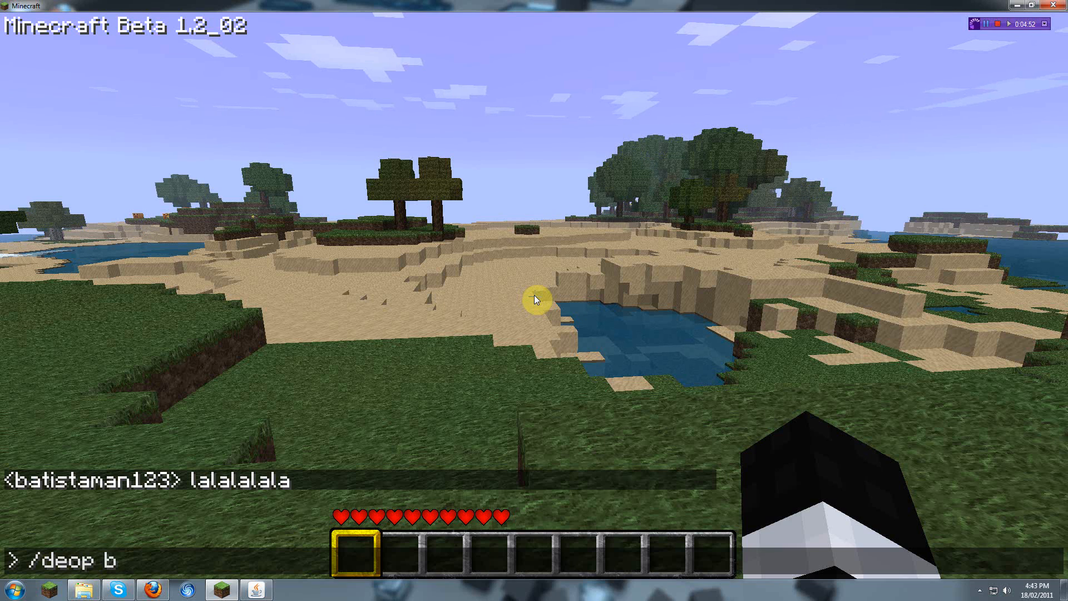
type("atistaman")
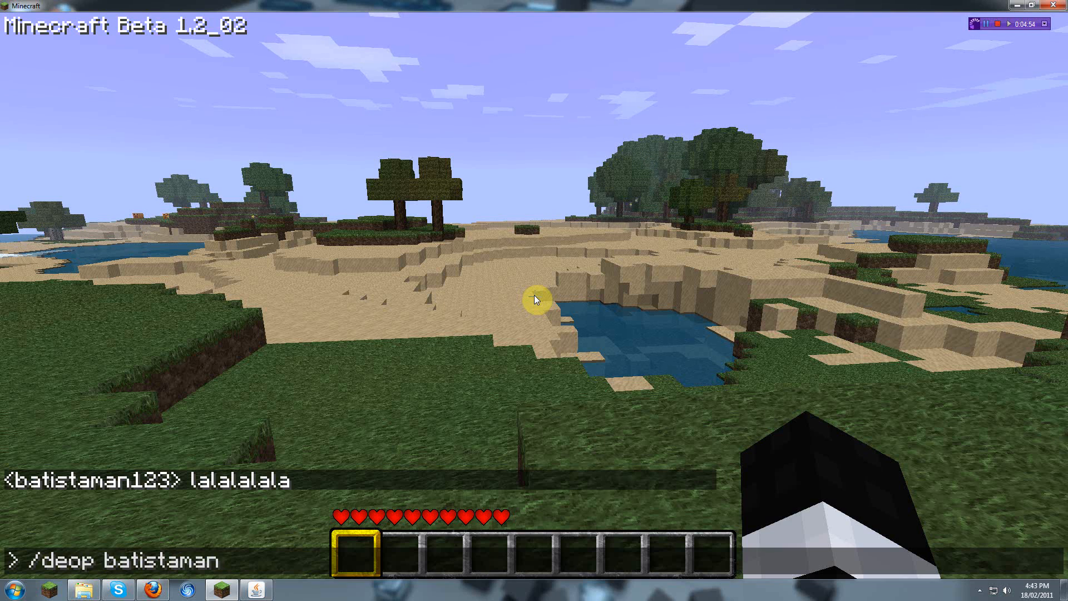
type("123")
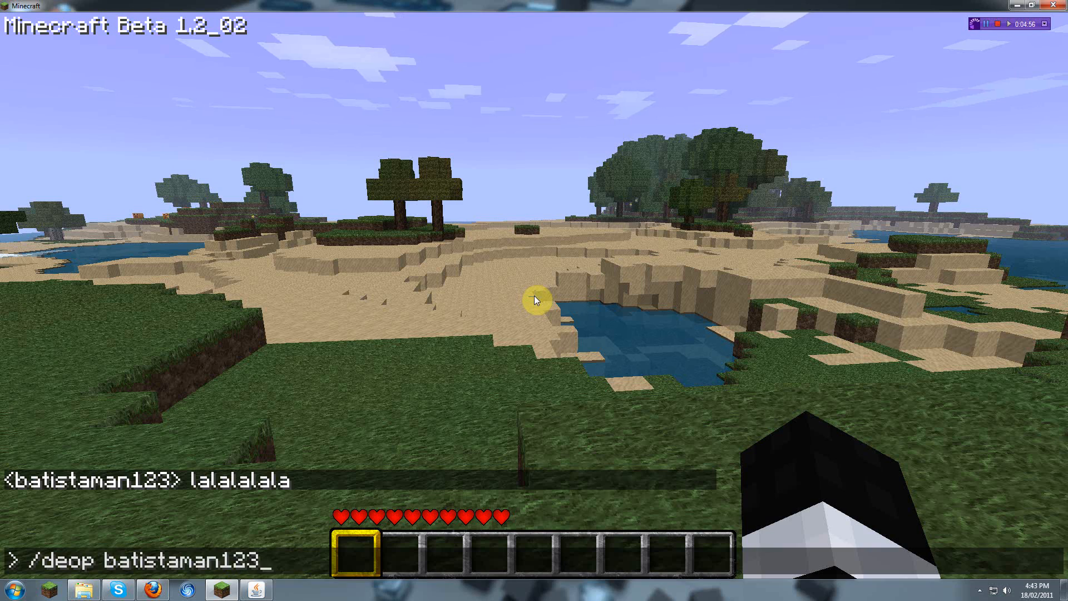
key("Return")
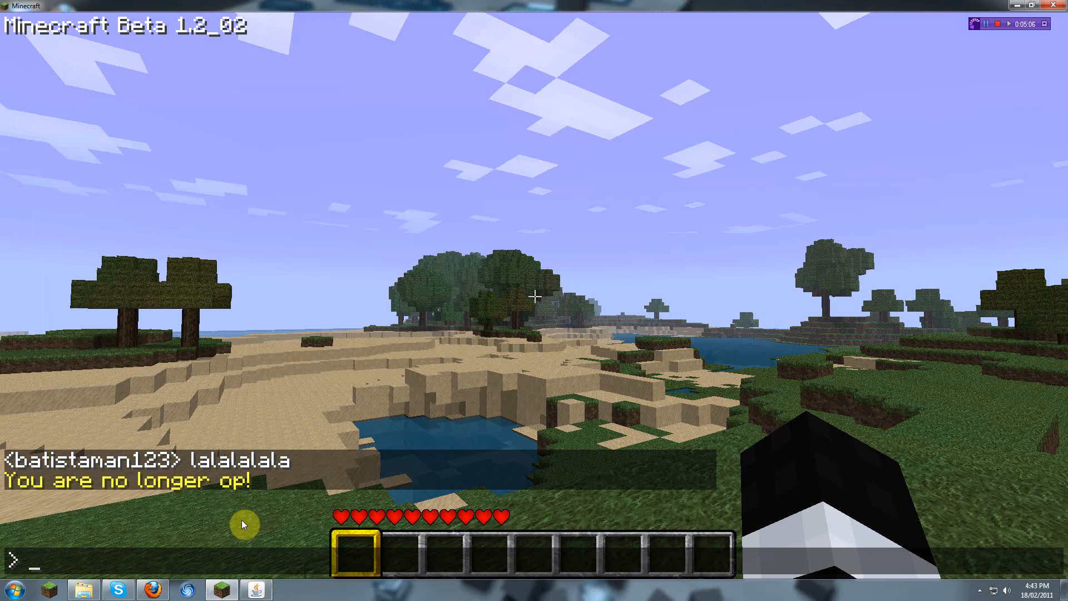
type("/kick")
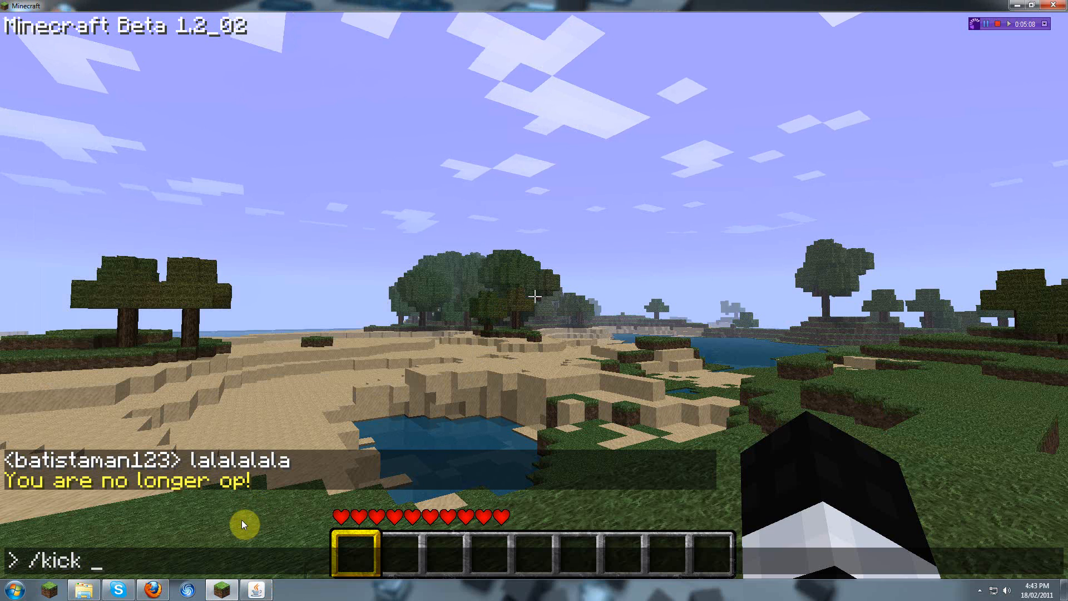
type("batistaman1")
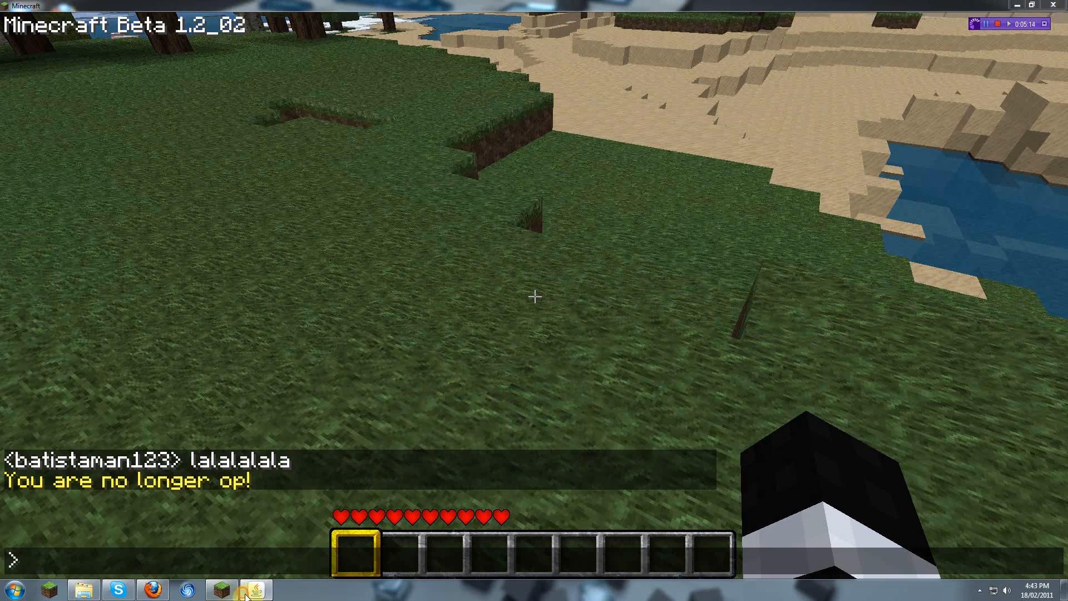
Restore the Minecraft server window and begin a kick command in its console input
left_click(256, 590)
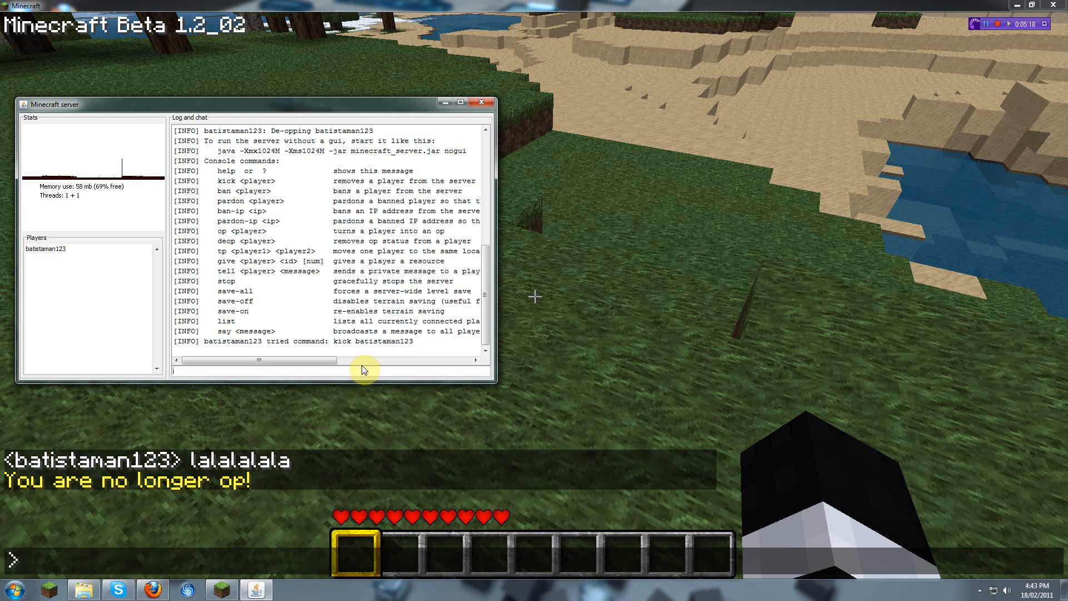
type("k")
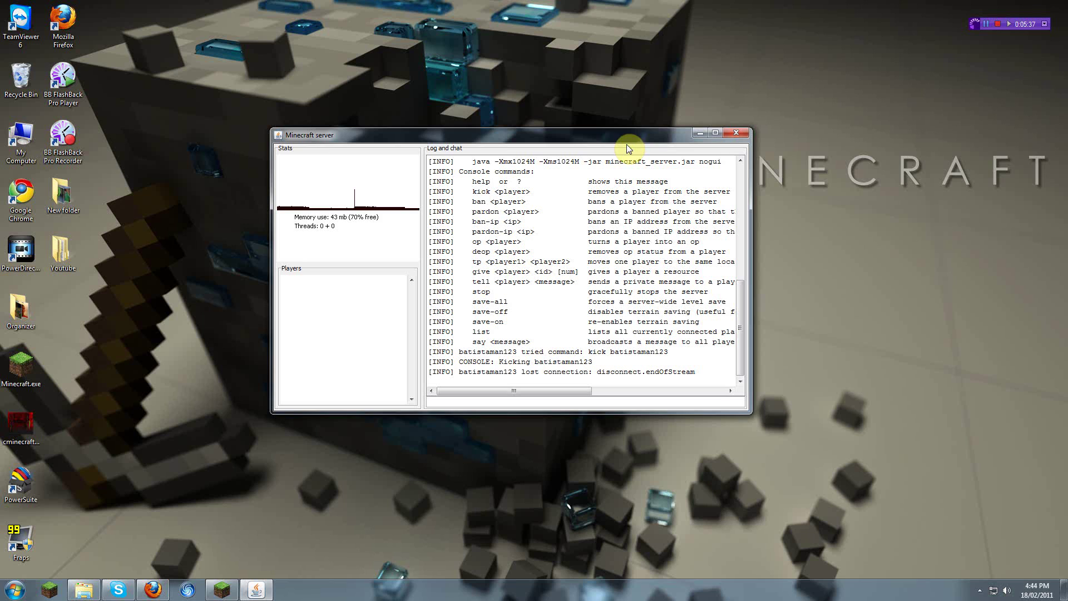
left_click(514, 391)
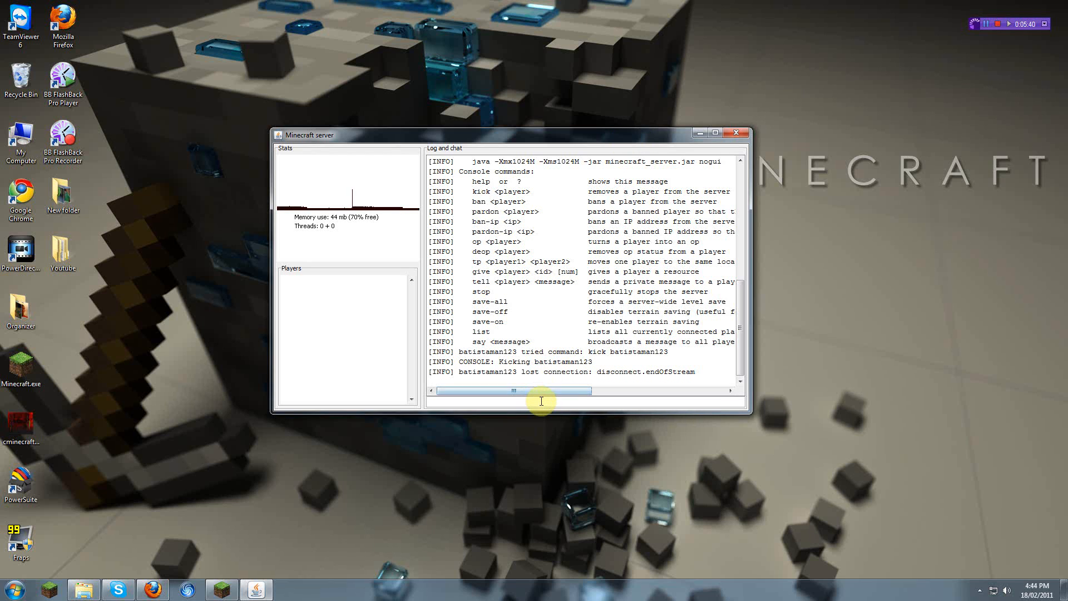
mouse_move(639, 176)
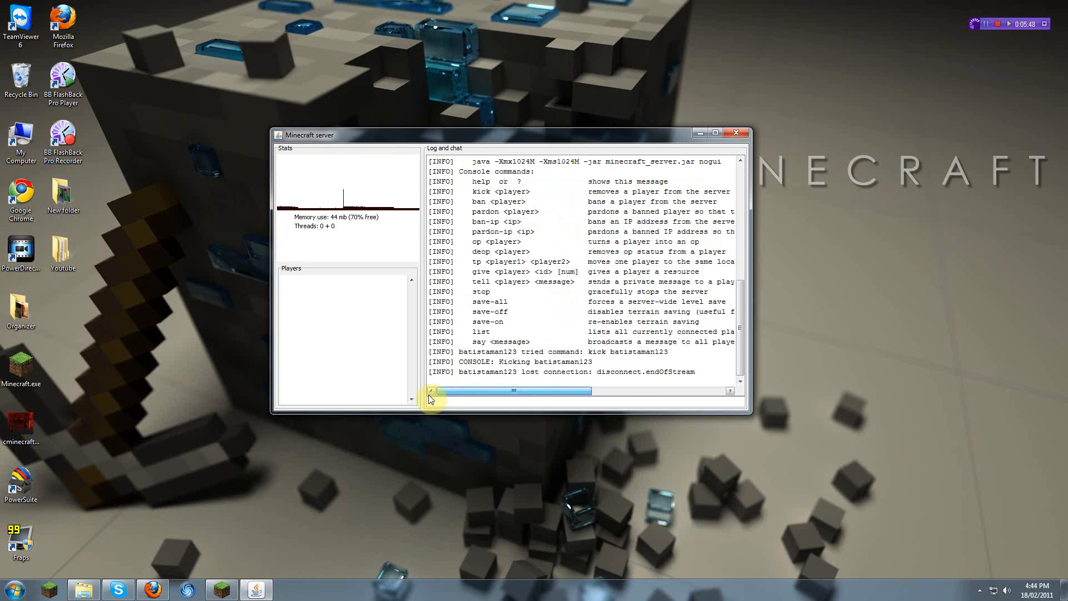
left_click(431, 391)
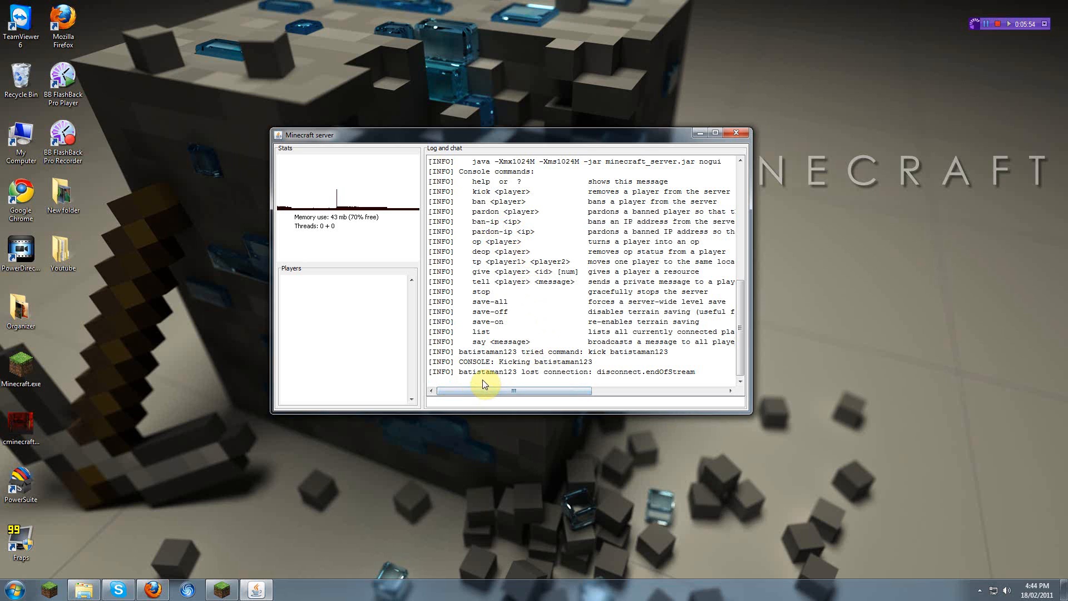
mouse_move(501, 376)
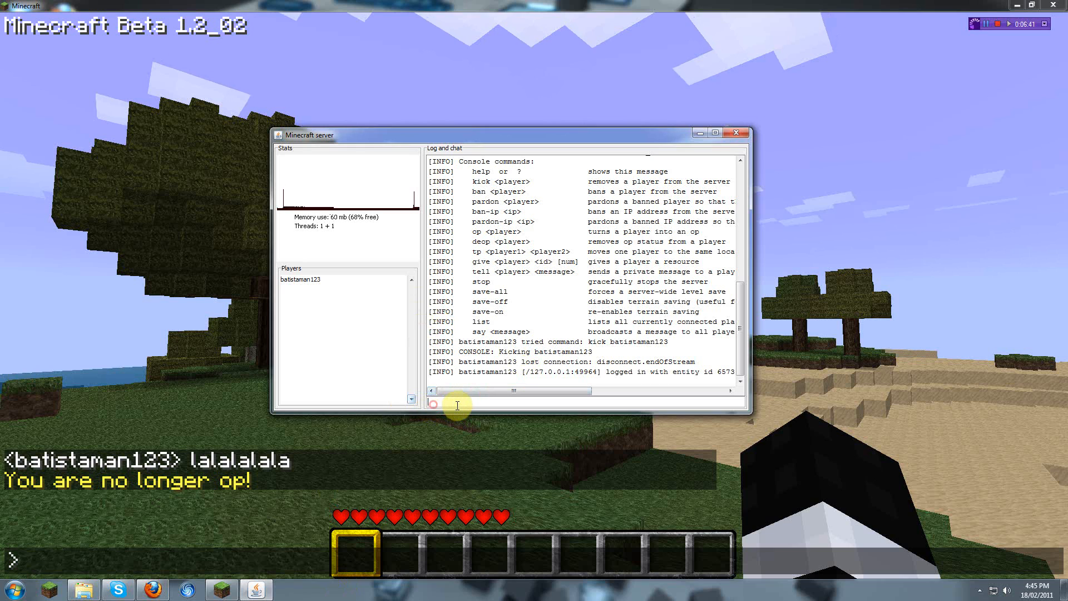
Broadcast 'potatoes' from the server console, then attempt an in-game /say that is refused
type("say pot")
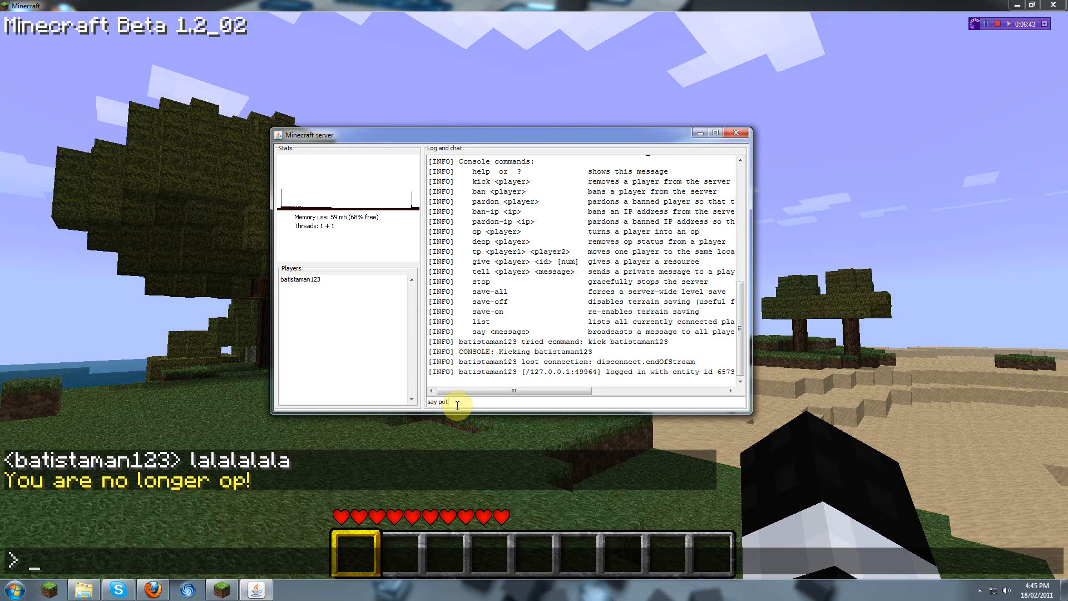
key("Return")
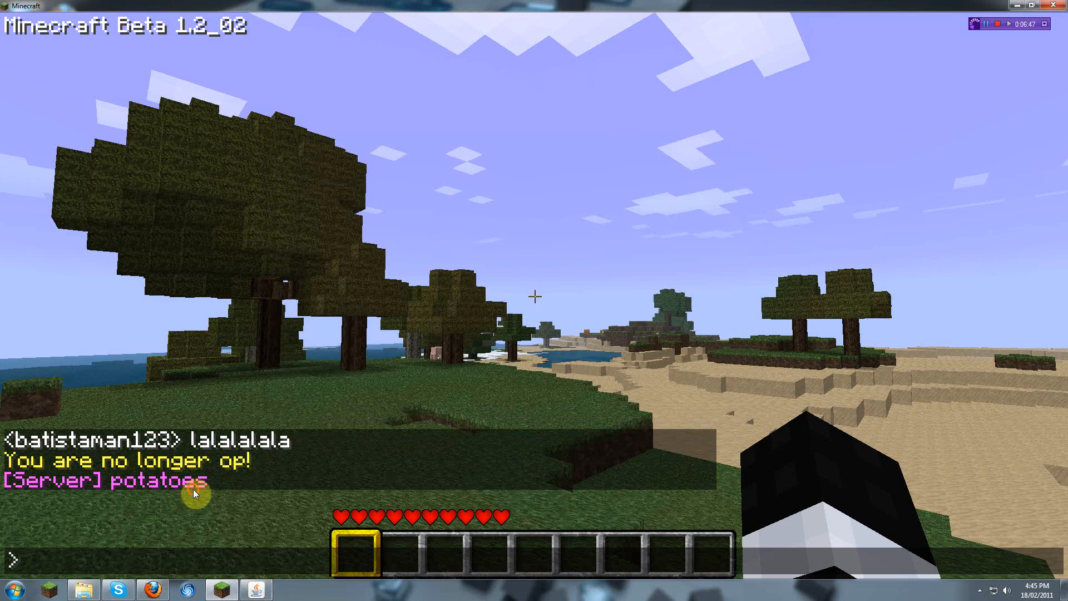
type("/sa")
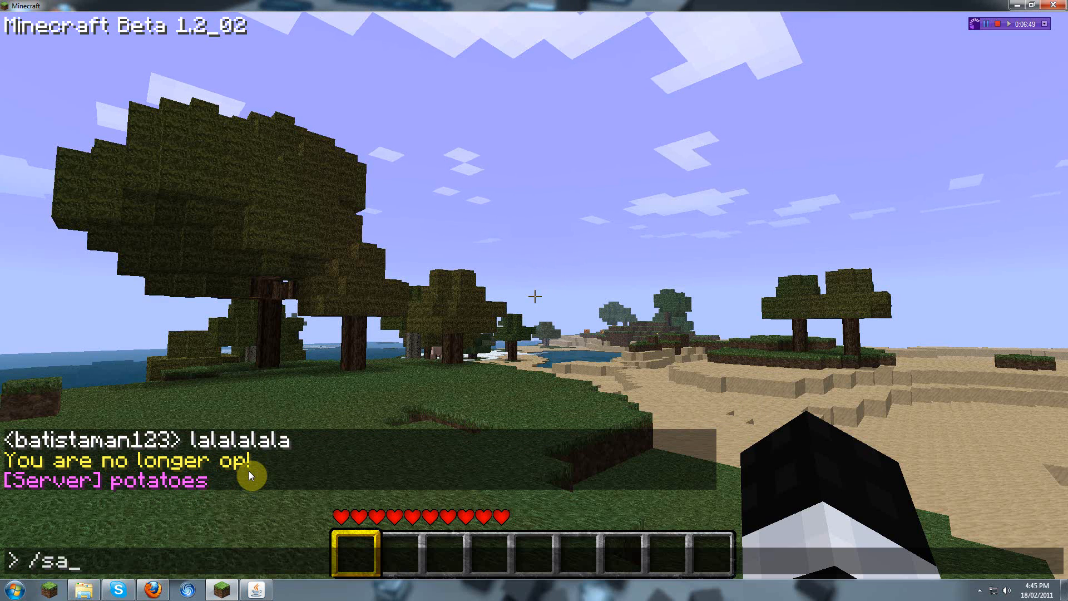
type("y are")
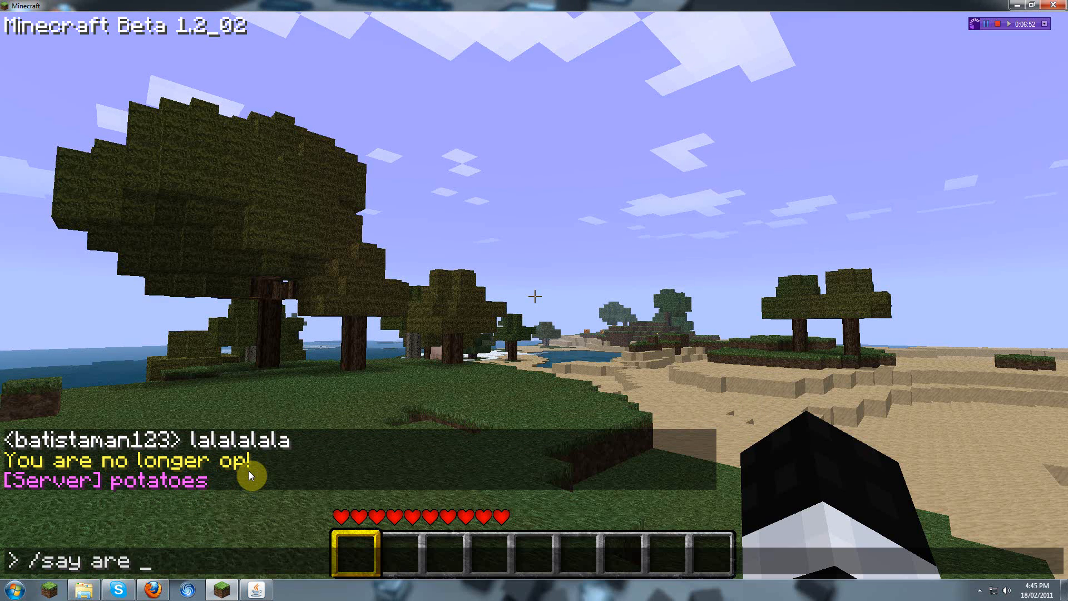
type("y")
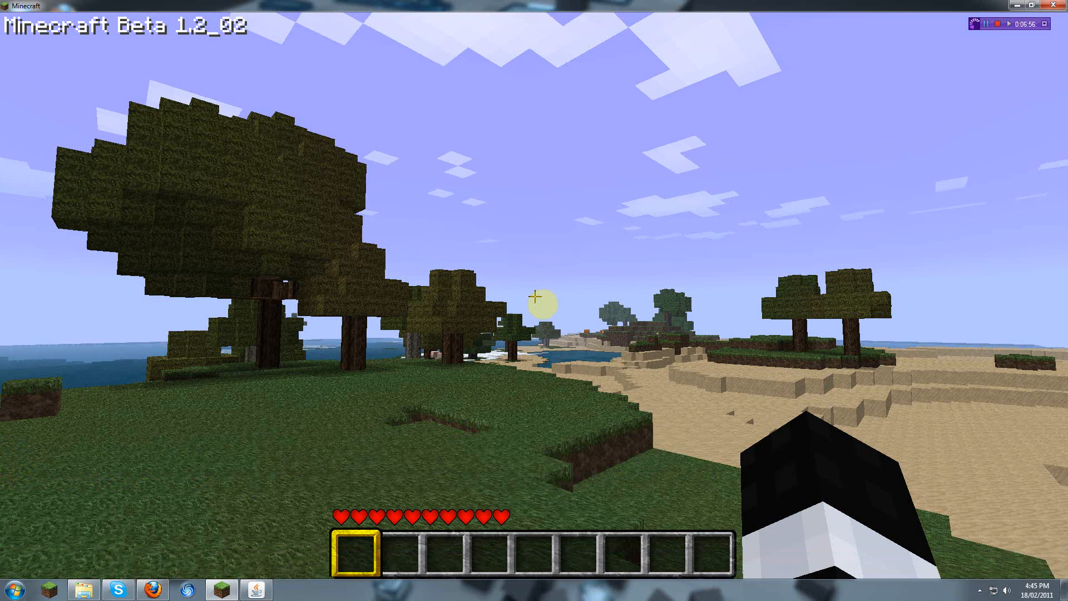
Retry /say messages from in-game chat, which the server again refuses for the non-op player
key("t")
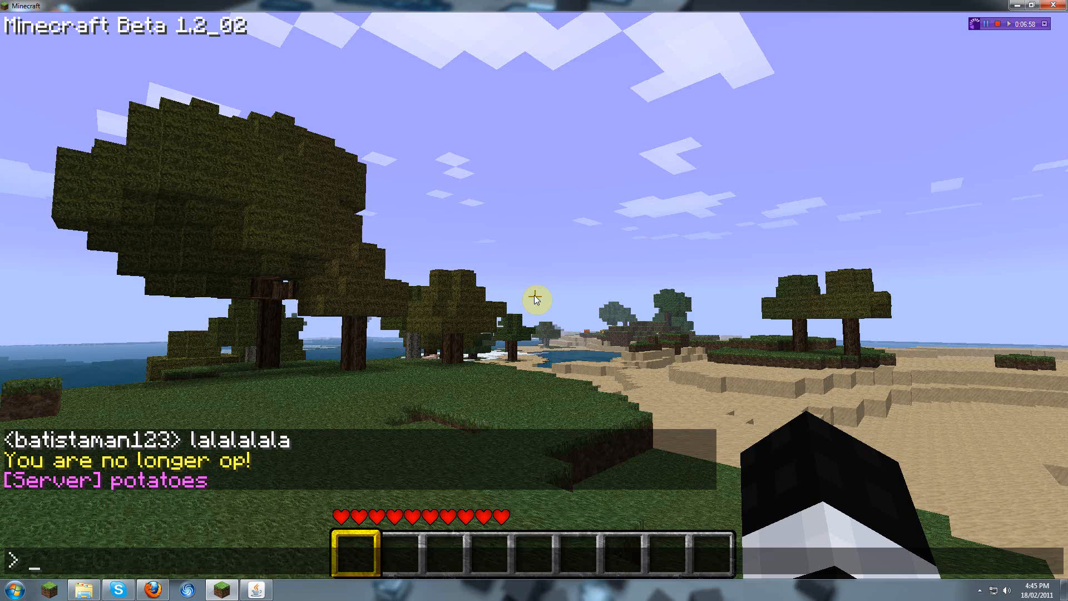
type("/say")
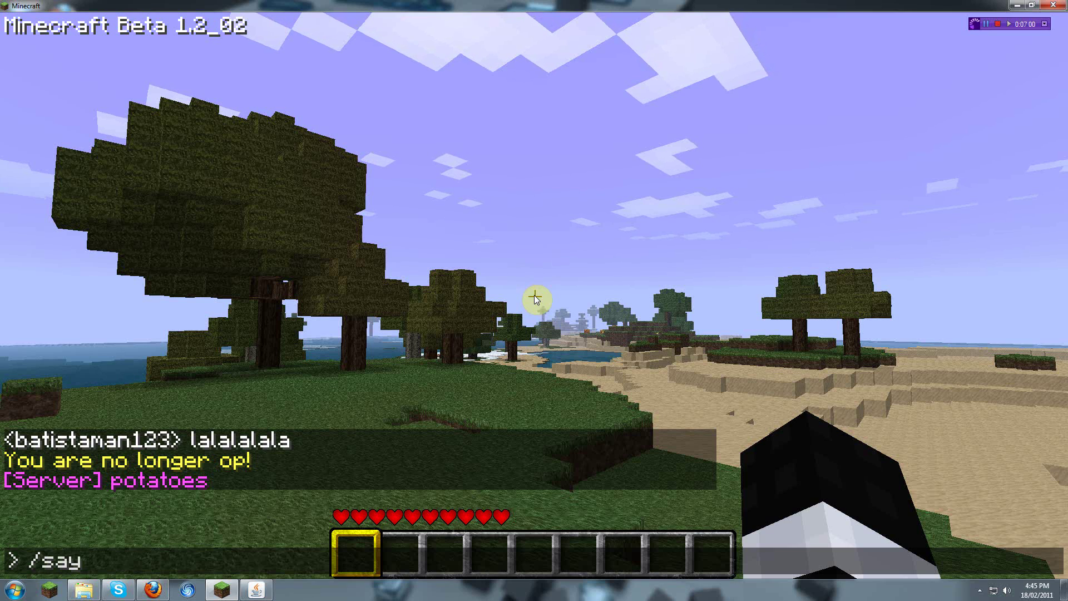
type("are")
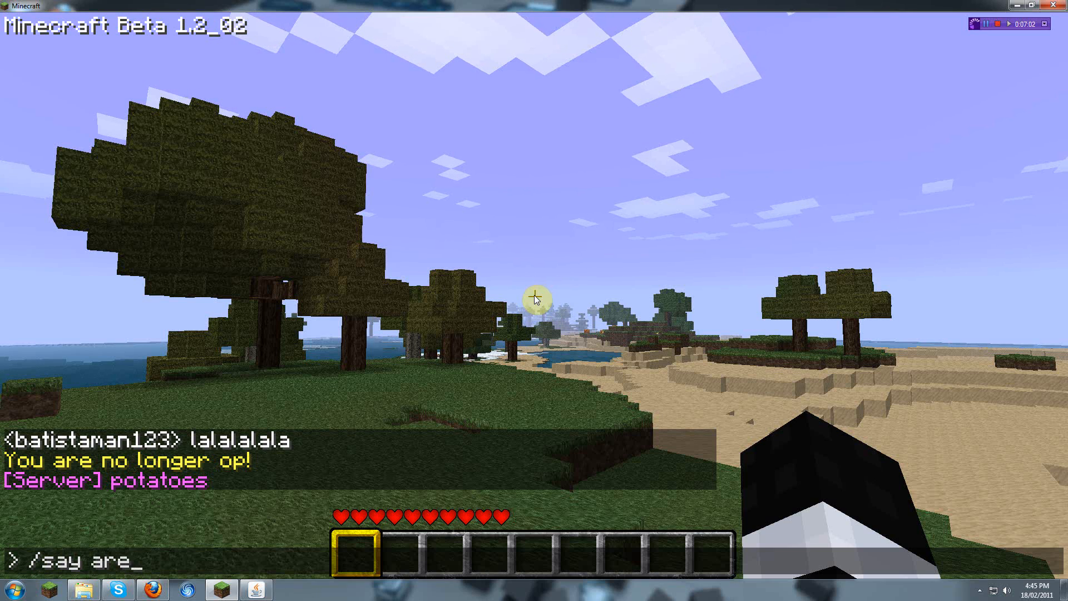
type("yummt")
type("ar")
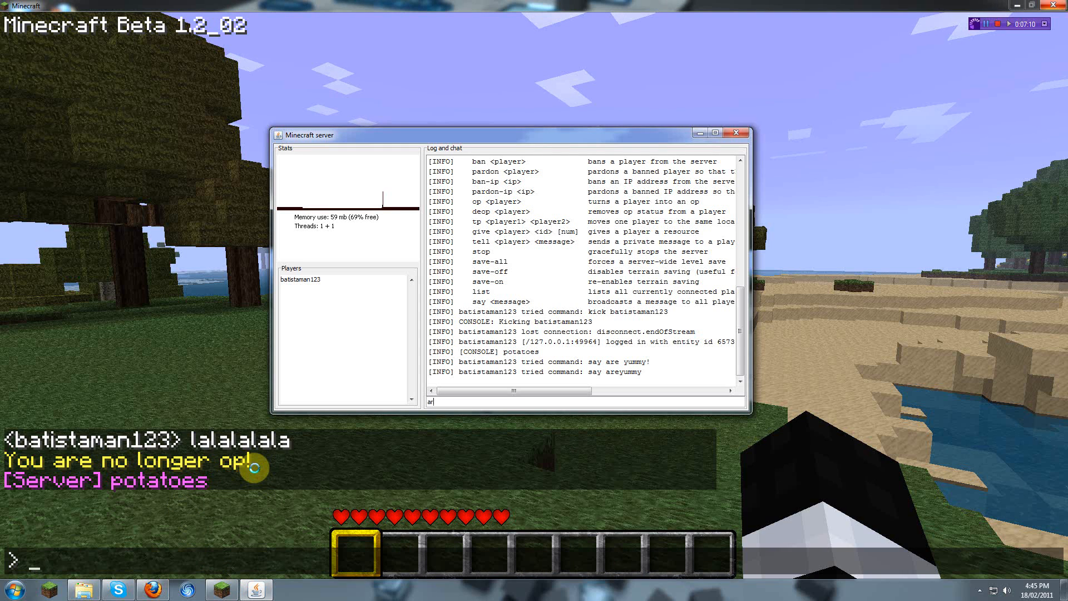
type("say")
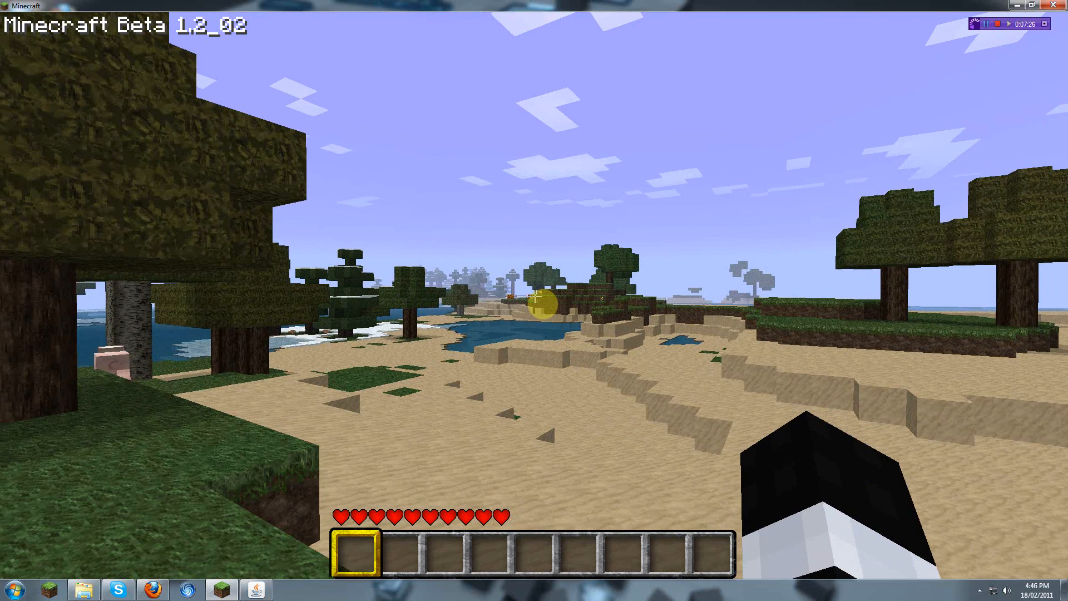
key("Escape")
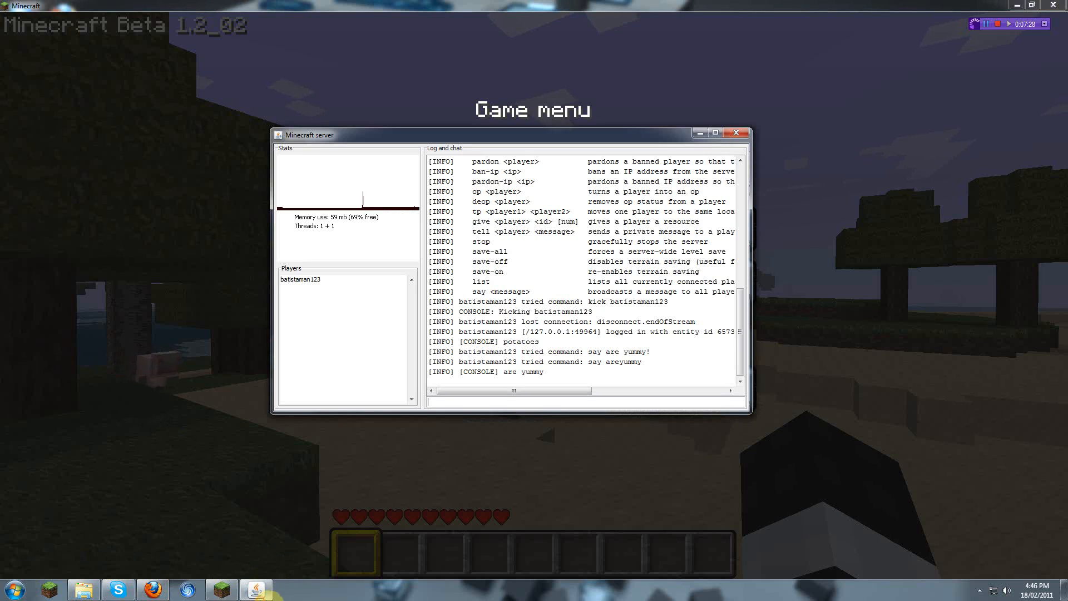
mouse_move(834, 136)
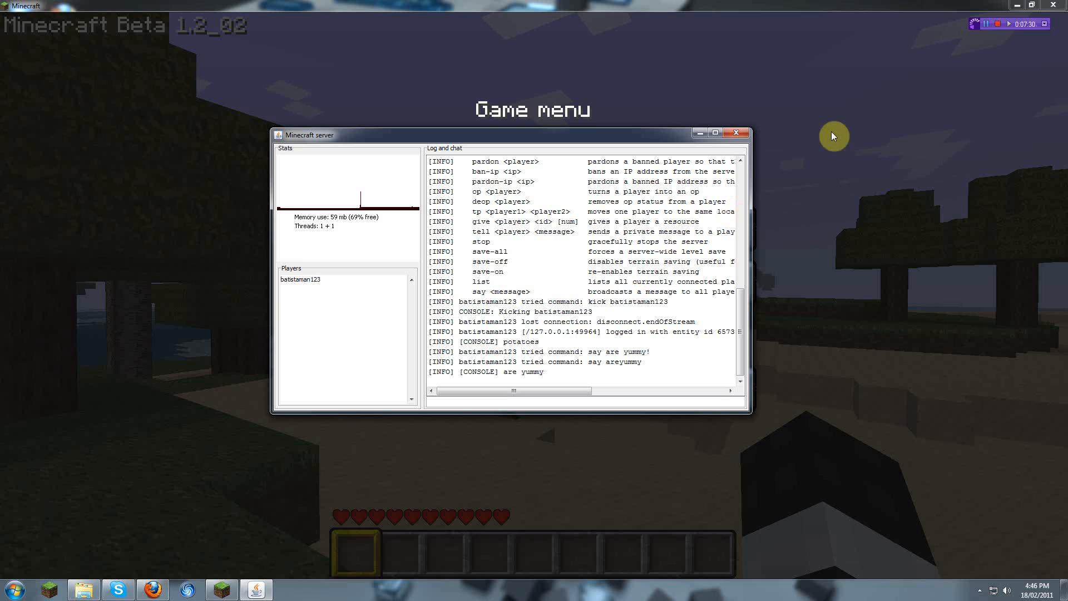
left_click(735, 133)
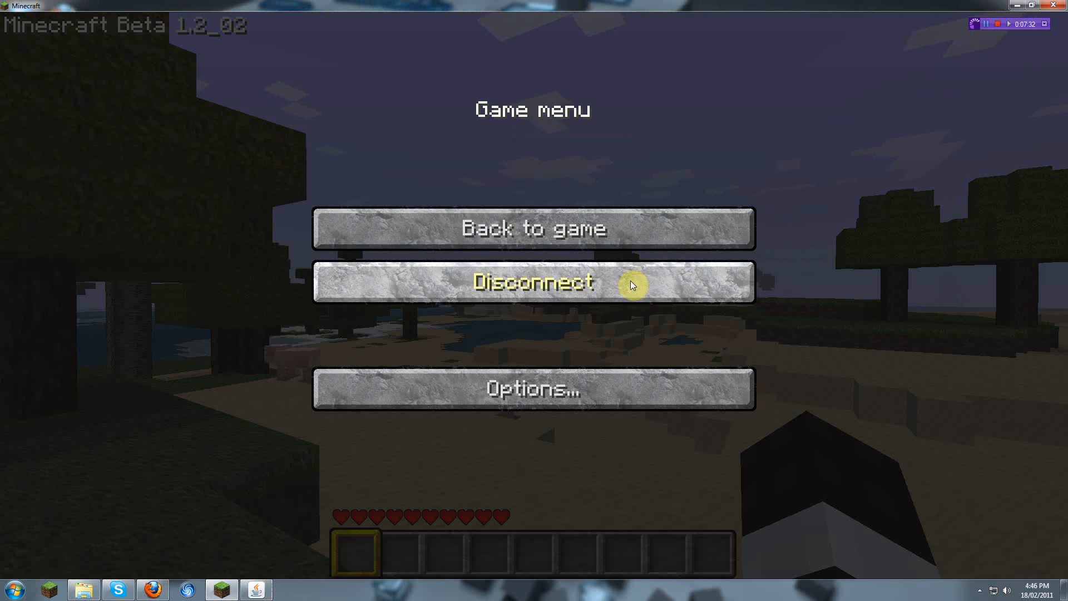
left_click(533, 283)
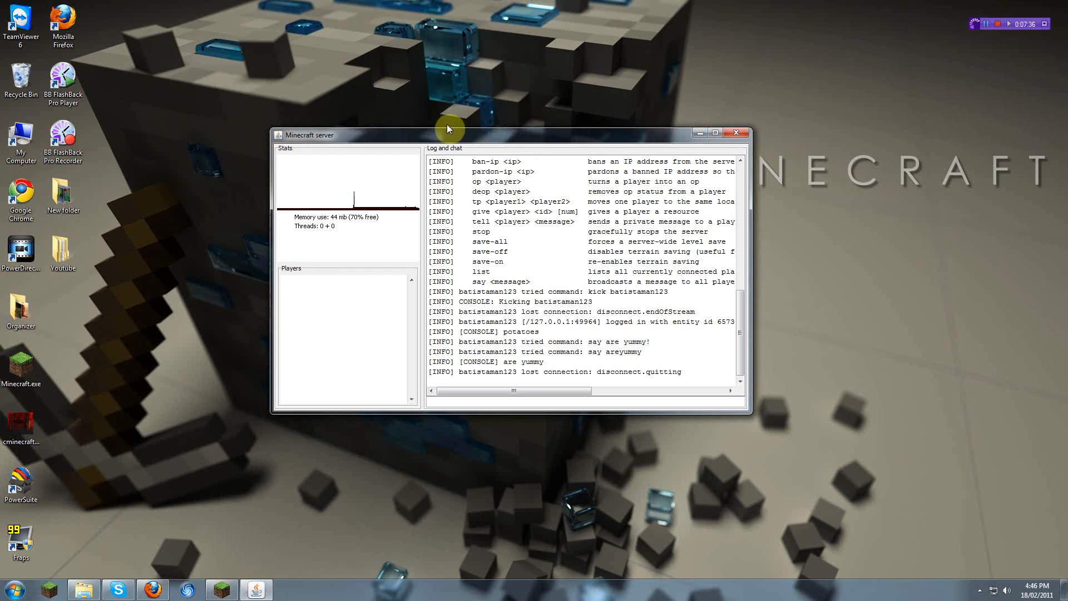
mouse_move(267, 75)
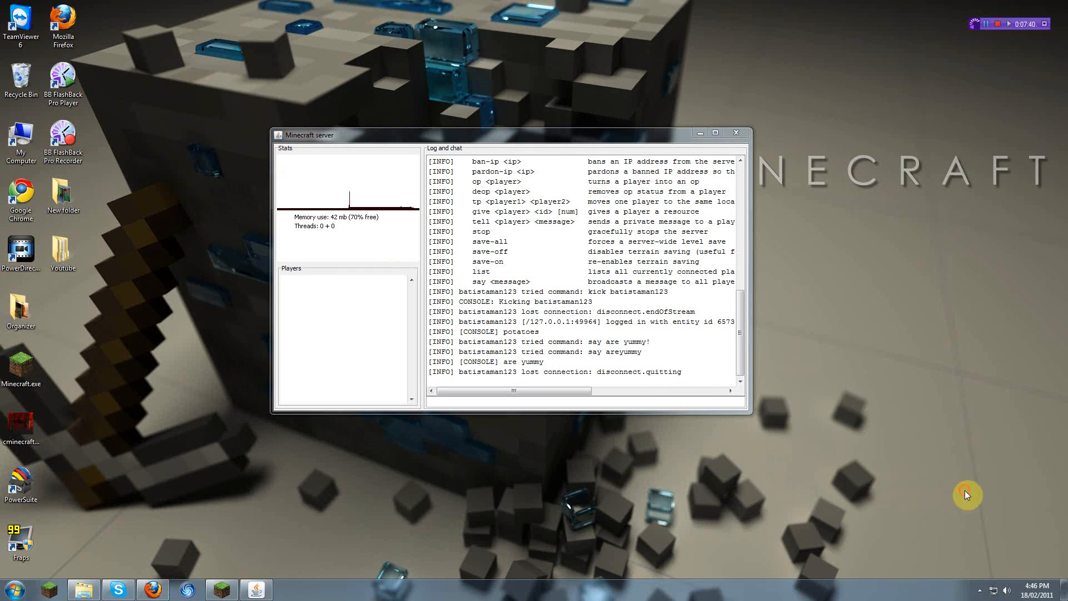
mouse_move(254, 48)
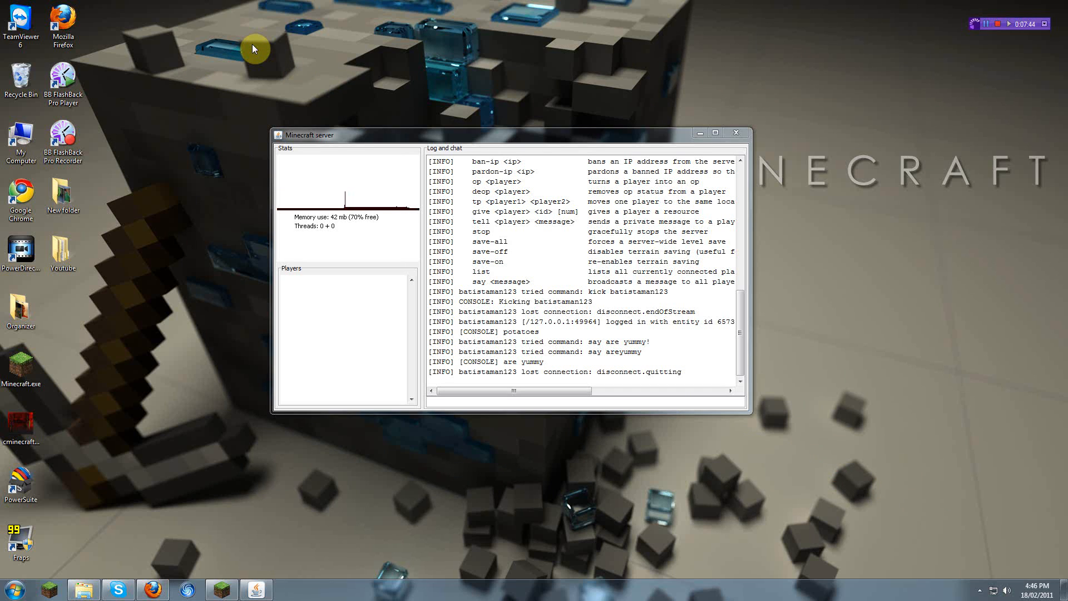
mouse_move(229, 527)
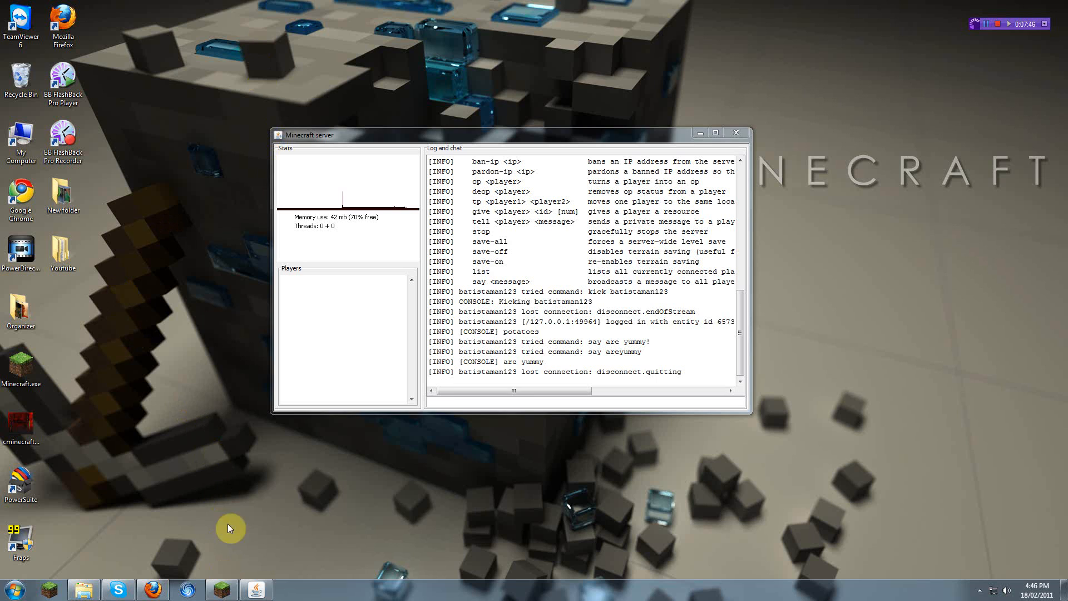
type("stop")
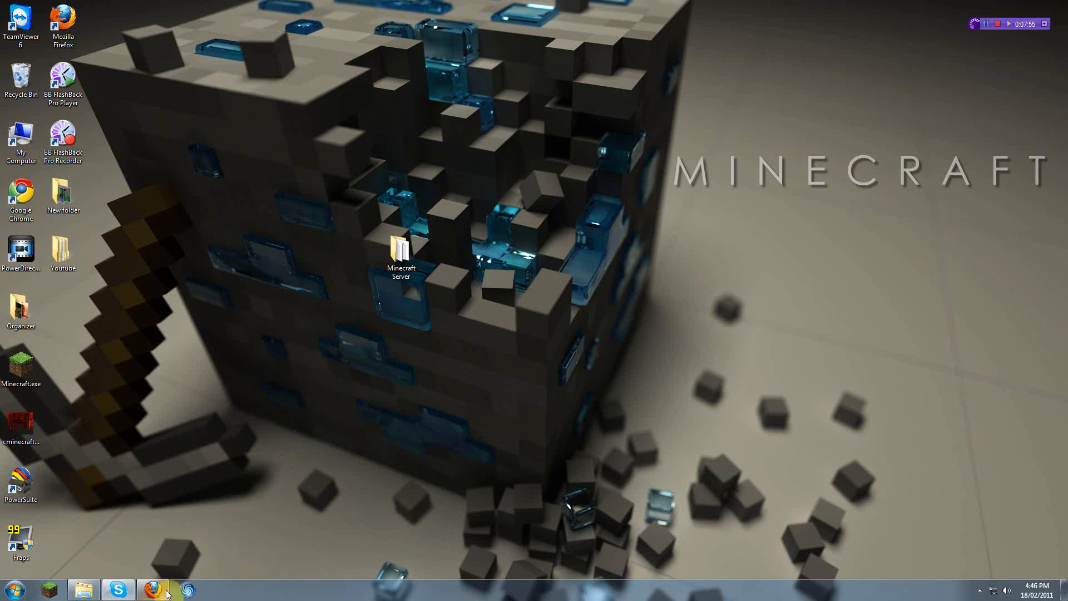
Restore Firefox showing Minecraft.net's multiplayer server download page
left_click(152, 588)
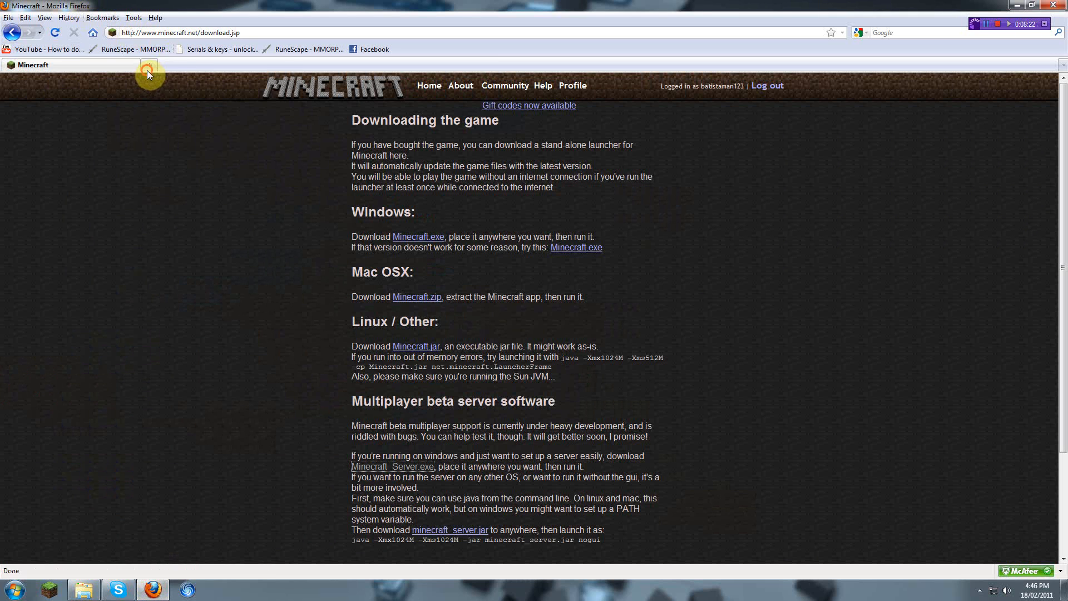
left_click(288, 65)
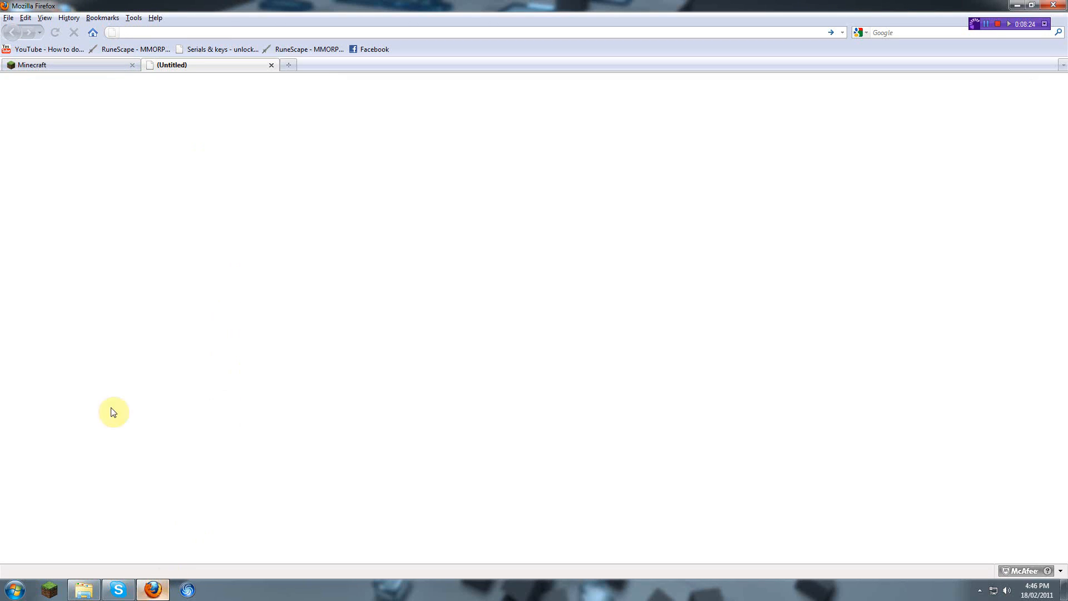
mouse_move(181, 43)
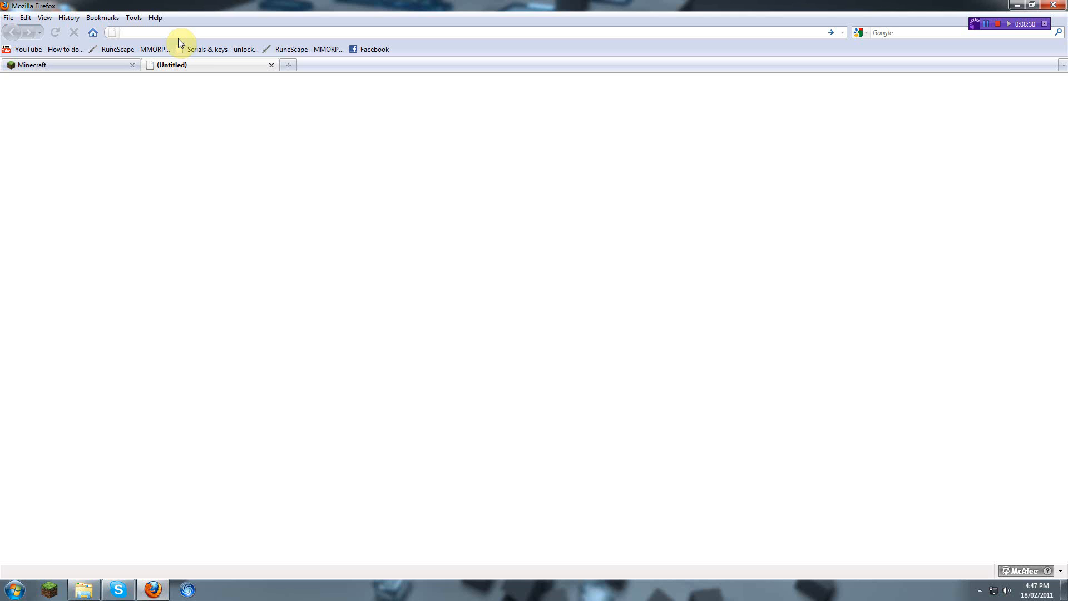
type("whatismyip.org")
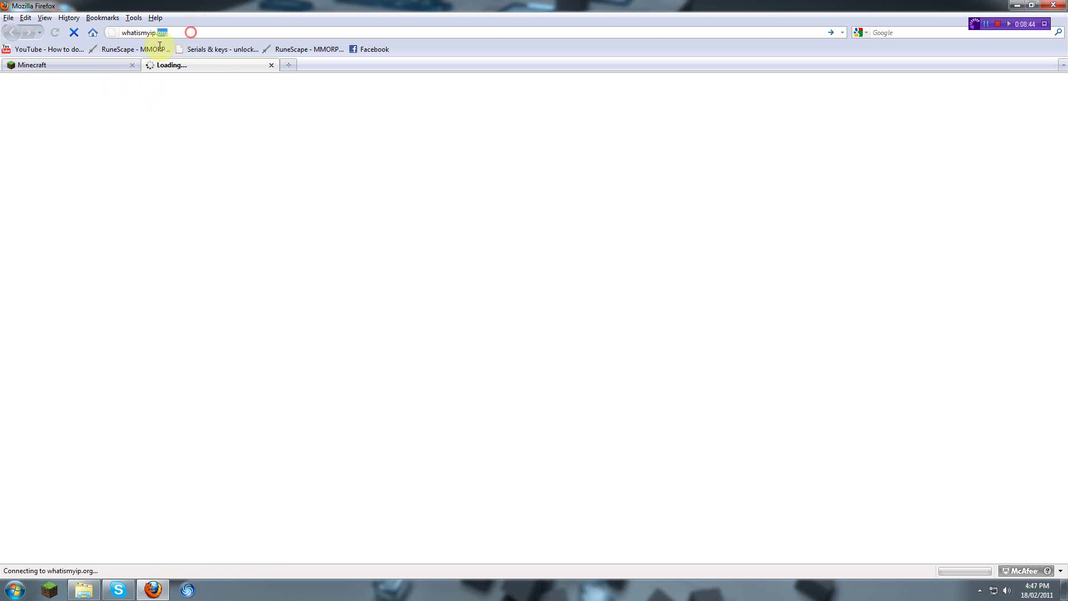
key("Return")
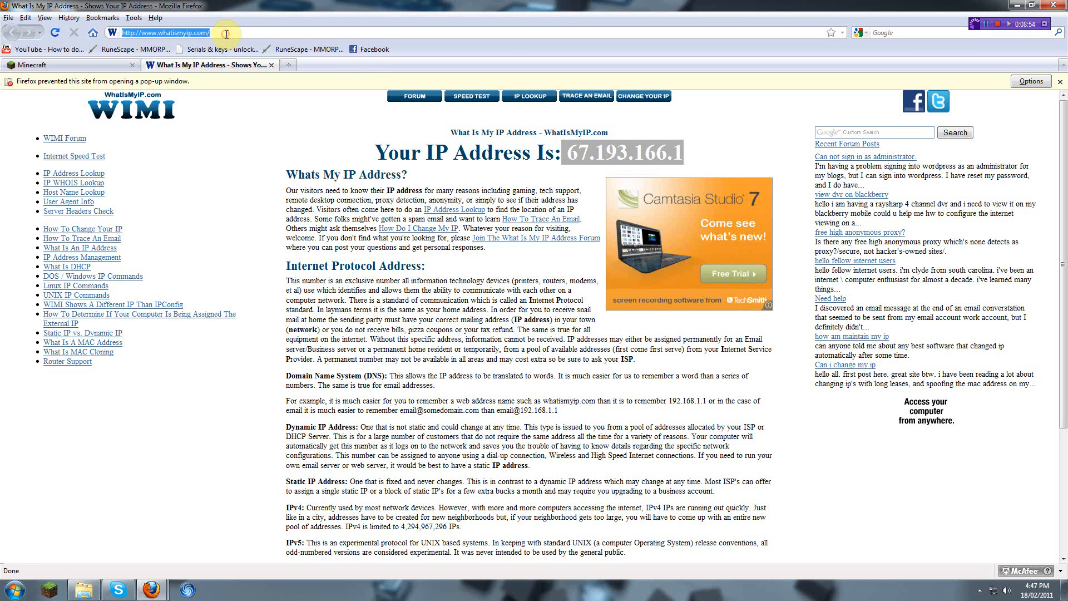
type("ipchicken.con")
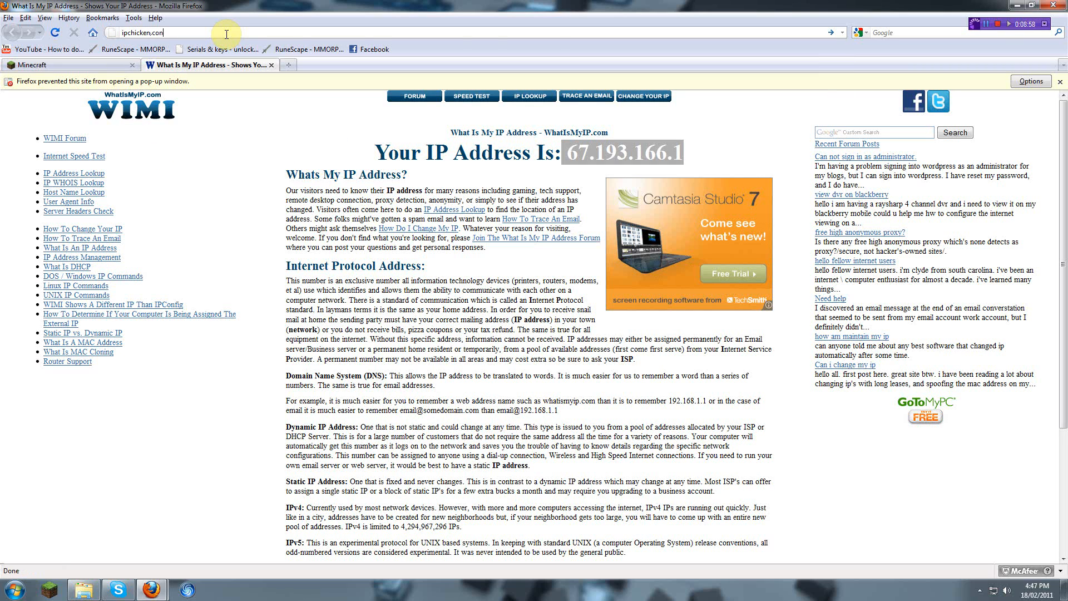
key("Return")
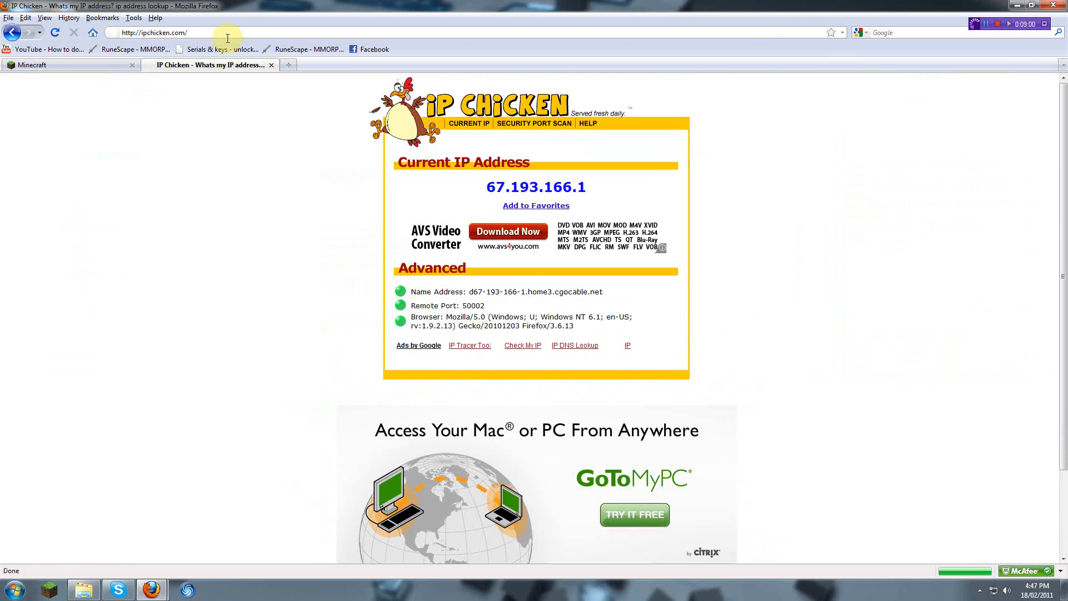
left_click(154, 33)
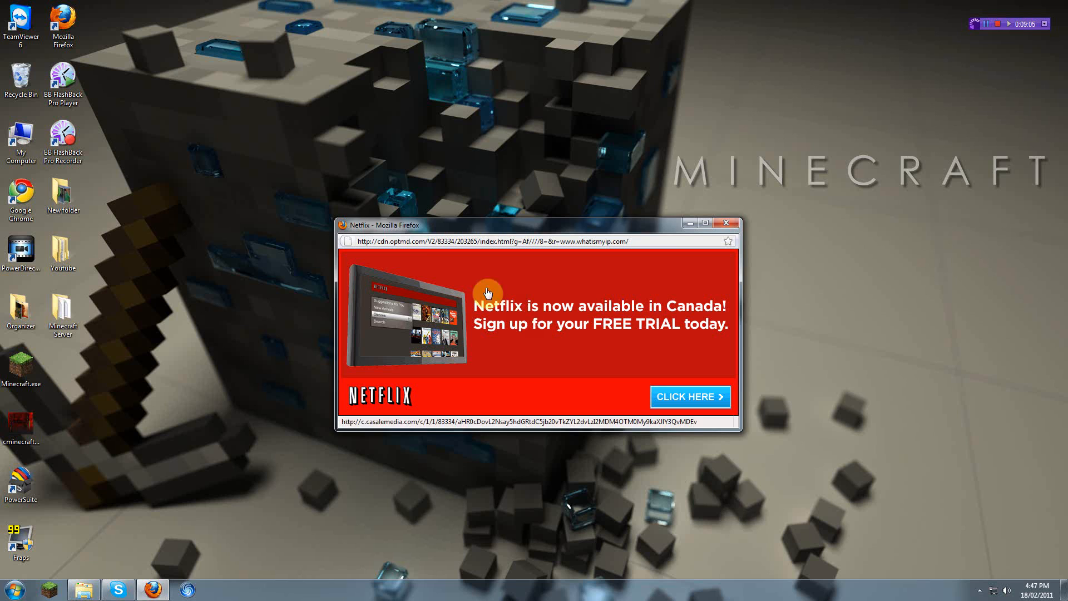
Close the leftover Netflix pop-up, leaving a clear Windows desktop
left_click(727, 223)
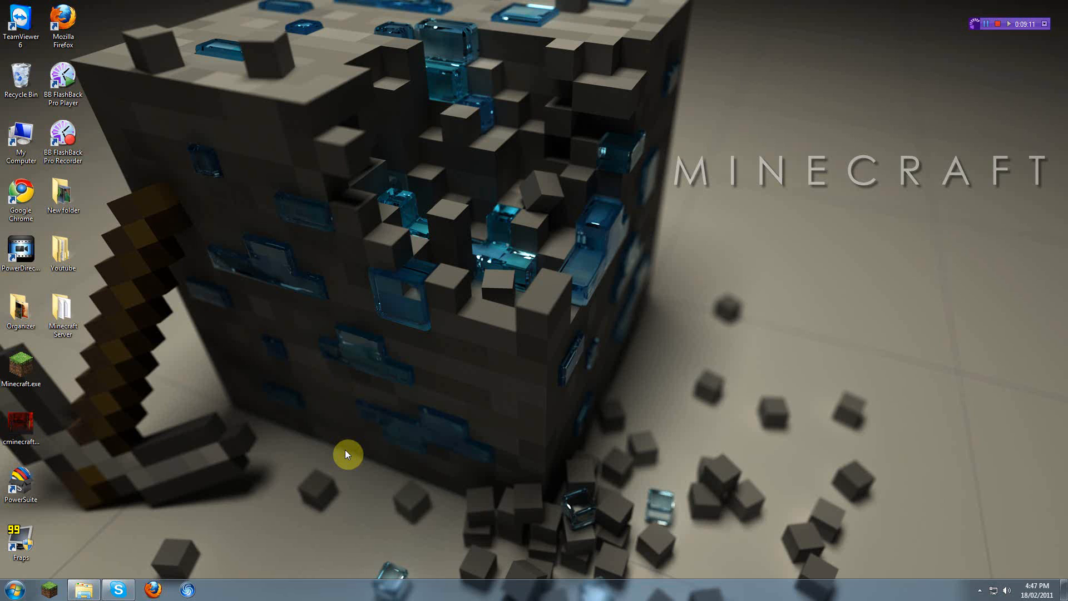
mouse_move(173, 239)
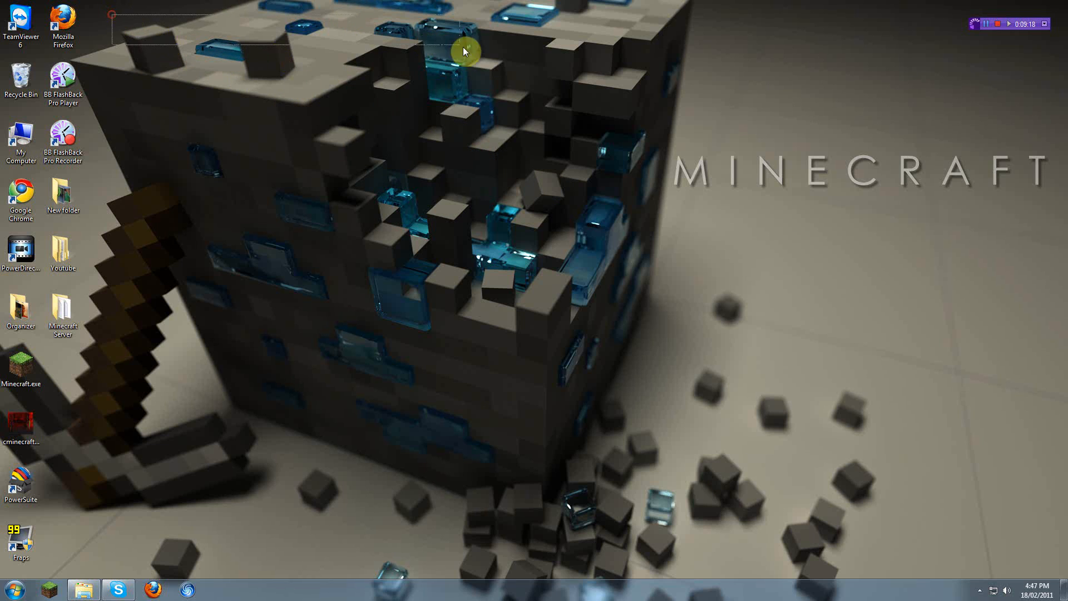
mouse_move(361, 215)
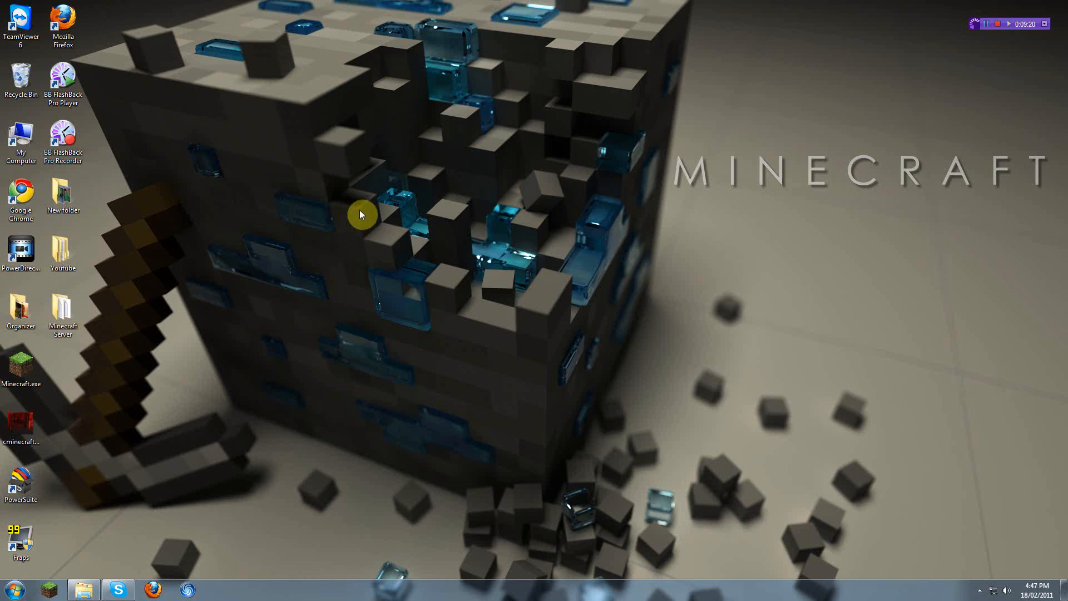
mouse_move(353, 216)
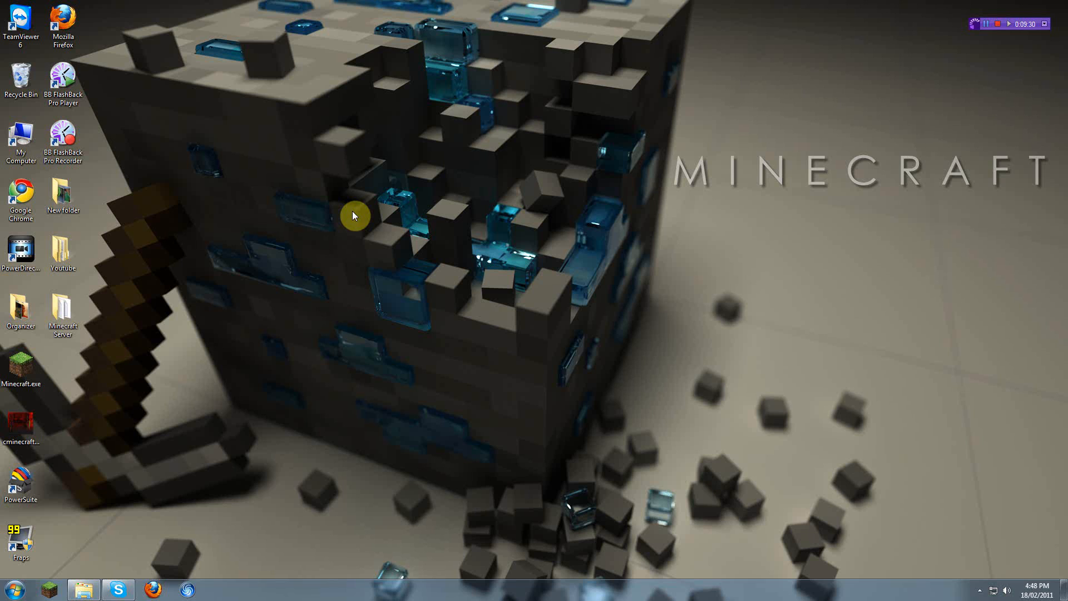
mouse_move(261, 144)
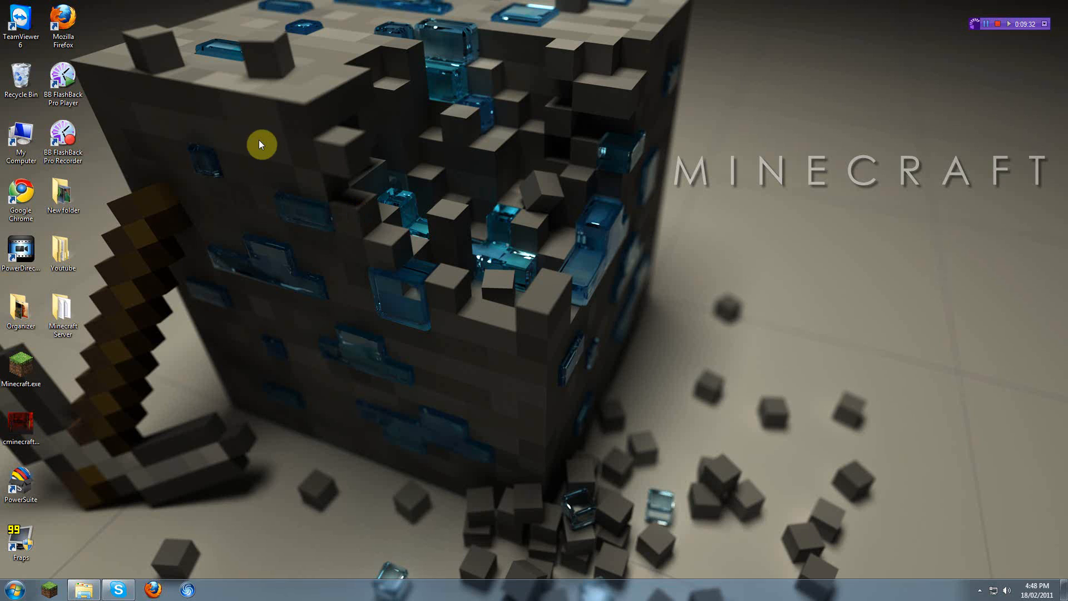